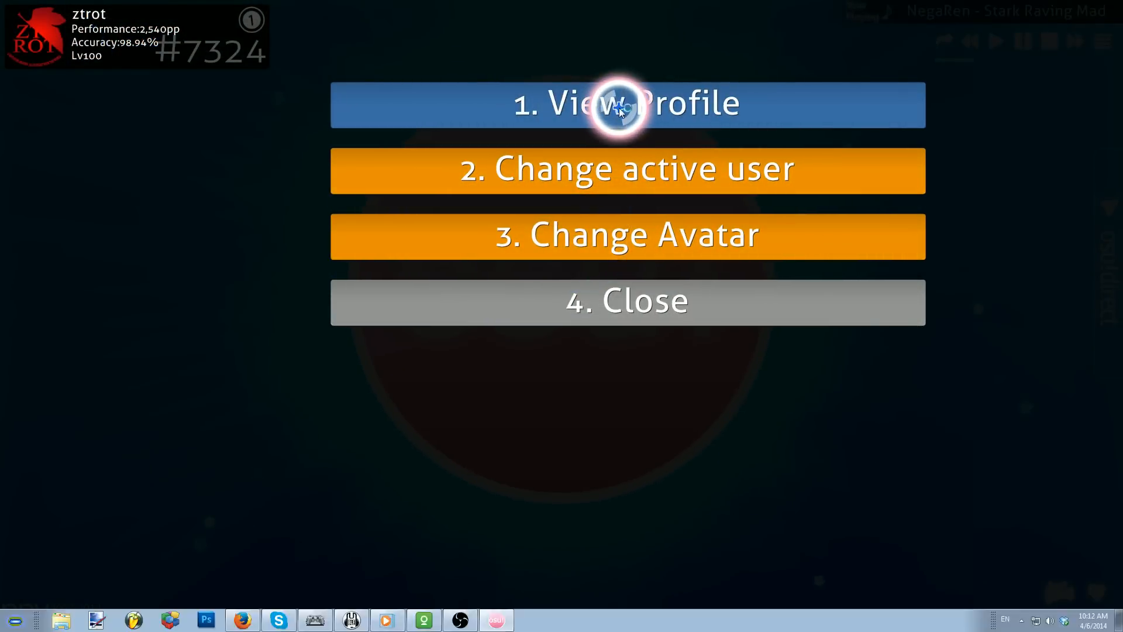
Open the player's profile from the osu! user menu and hover the Community menu
click(627, 104)
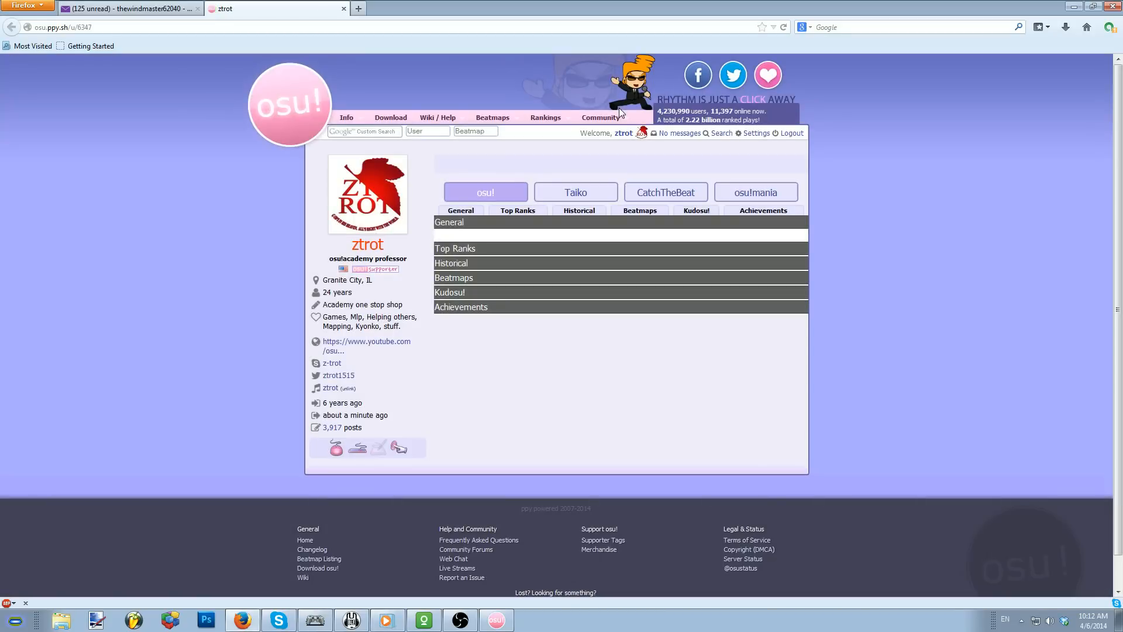
click(600, 117)
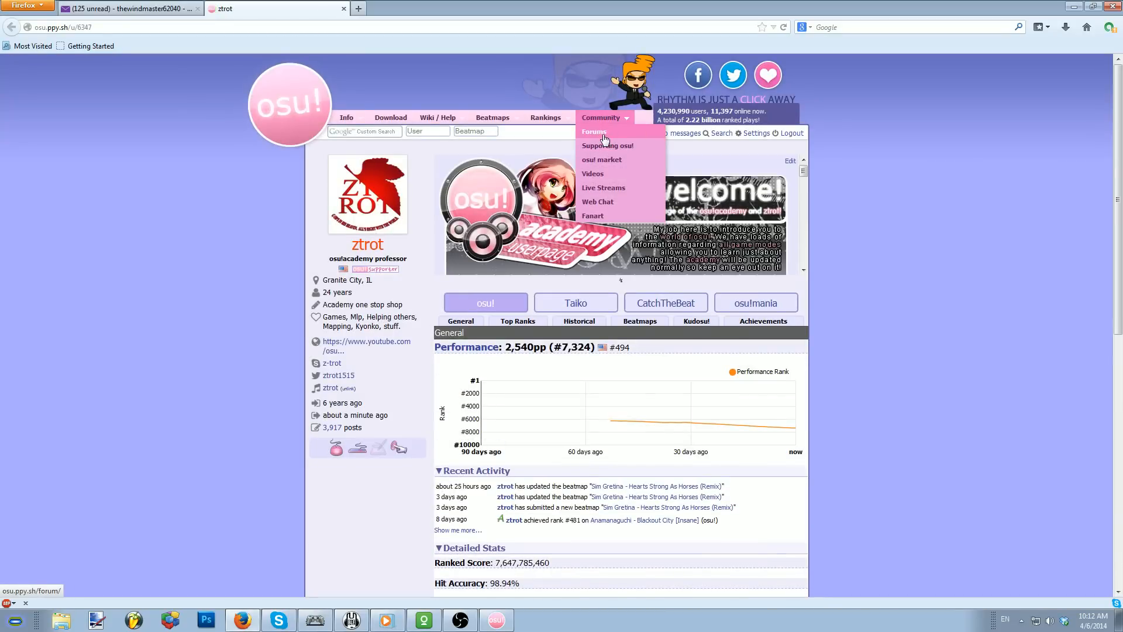
Go to Community > Forums and open the Technical Support forum
click(594, 132)
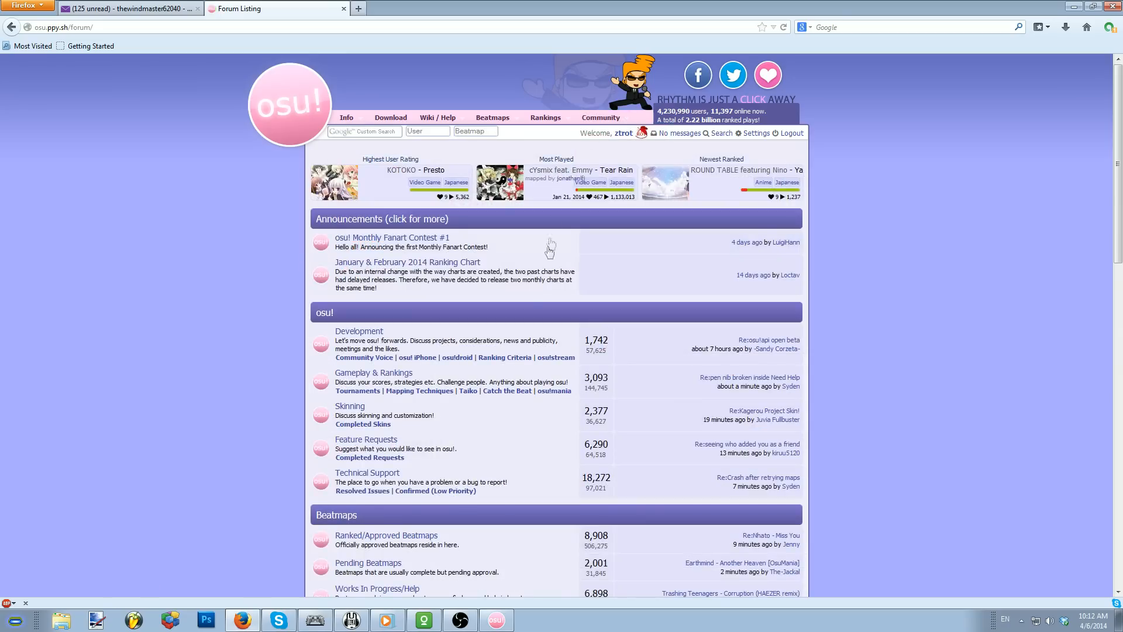
scroll(down, 3)
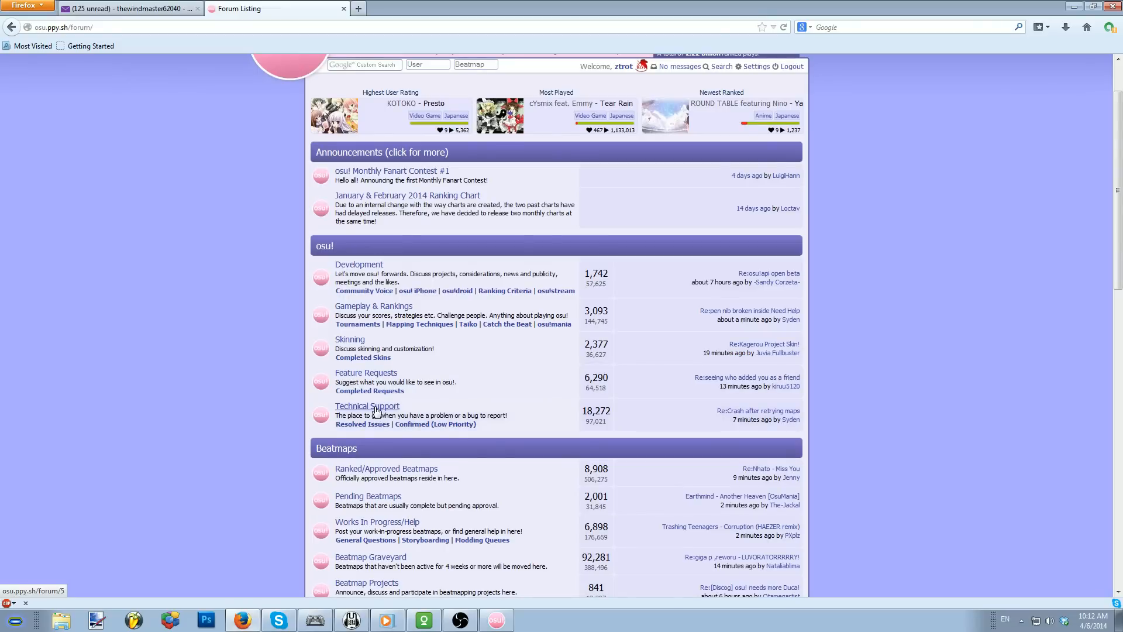
click(197, 9)
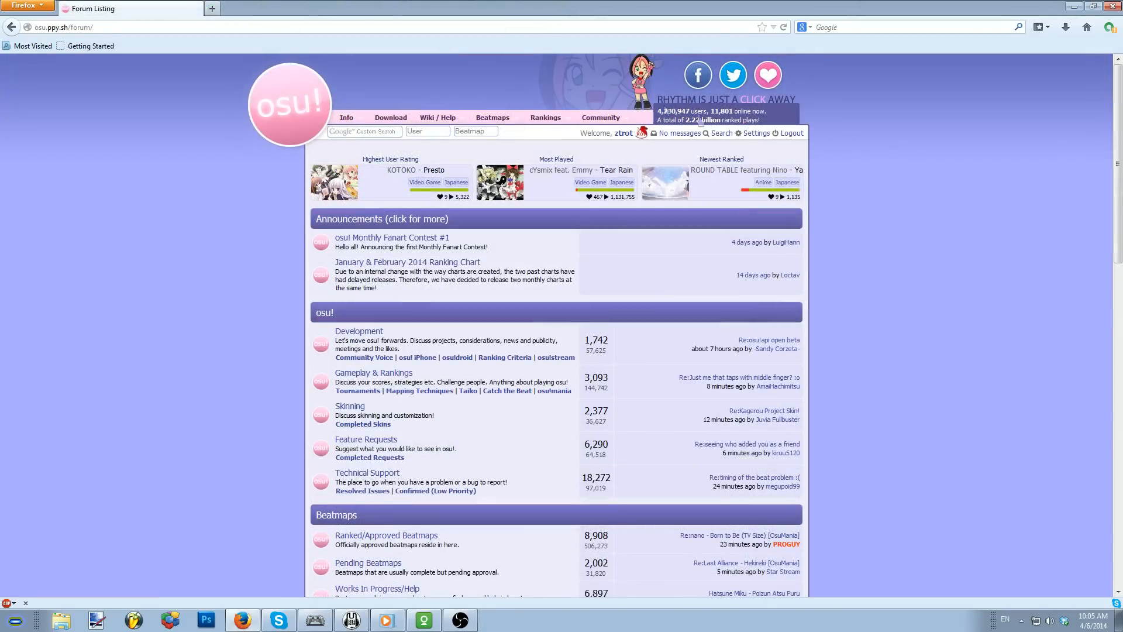
mouse_move(168, 383)
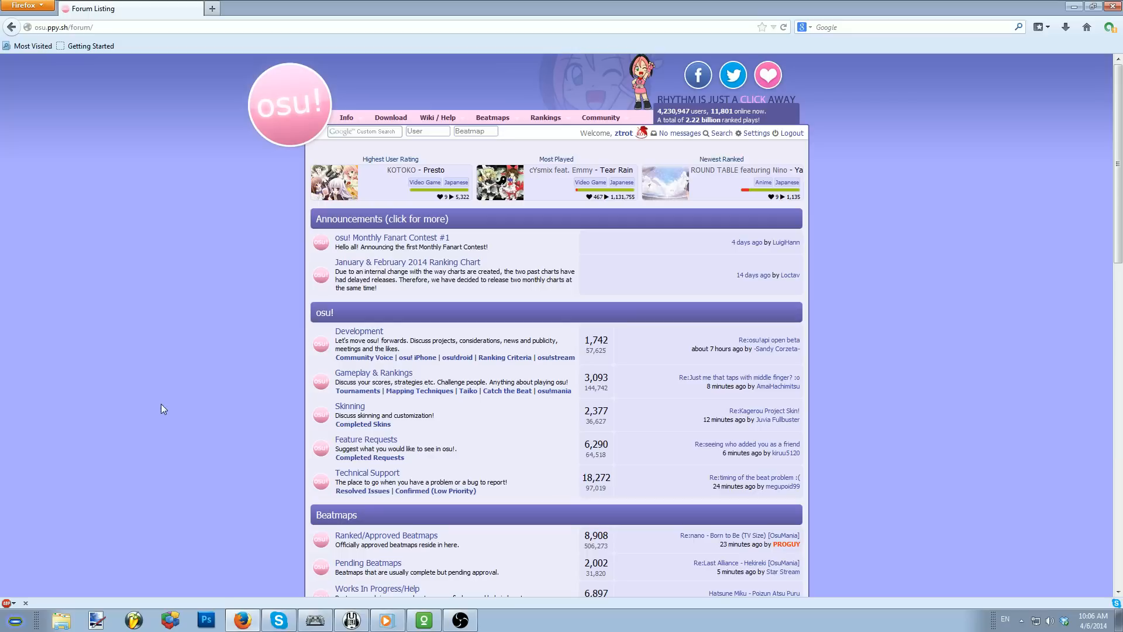
mouse_move(354, 485)
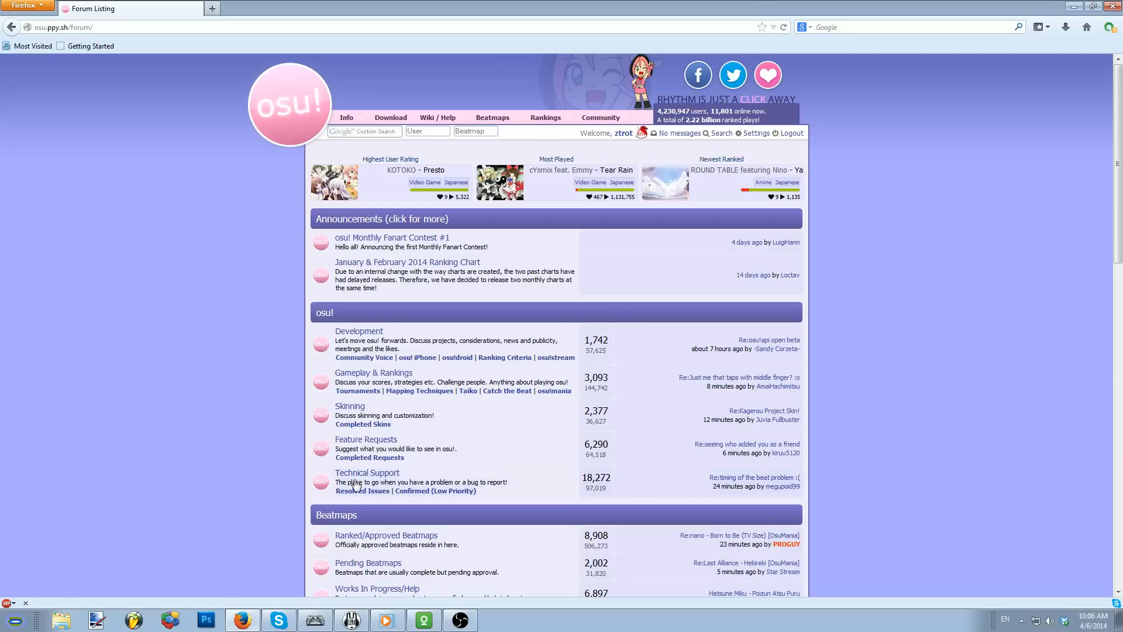
click(367, 472)
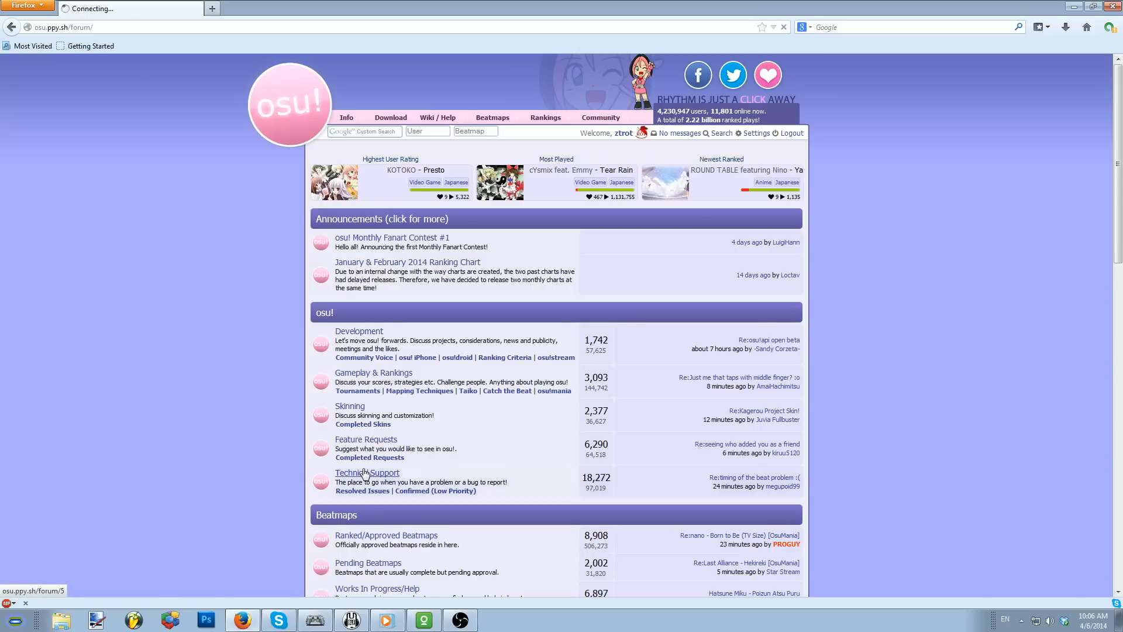
click(367, 472)
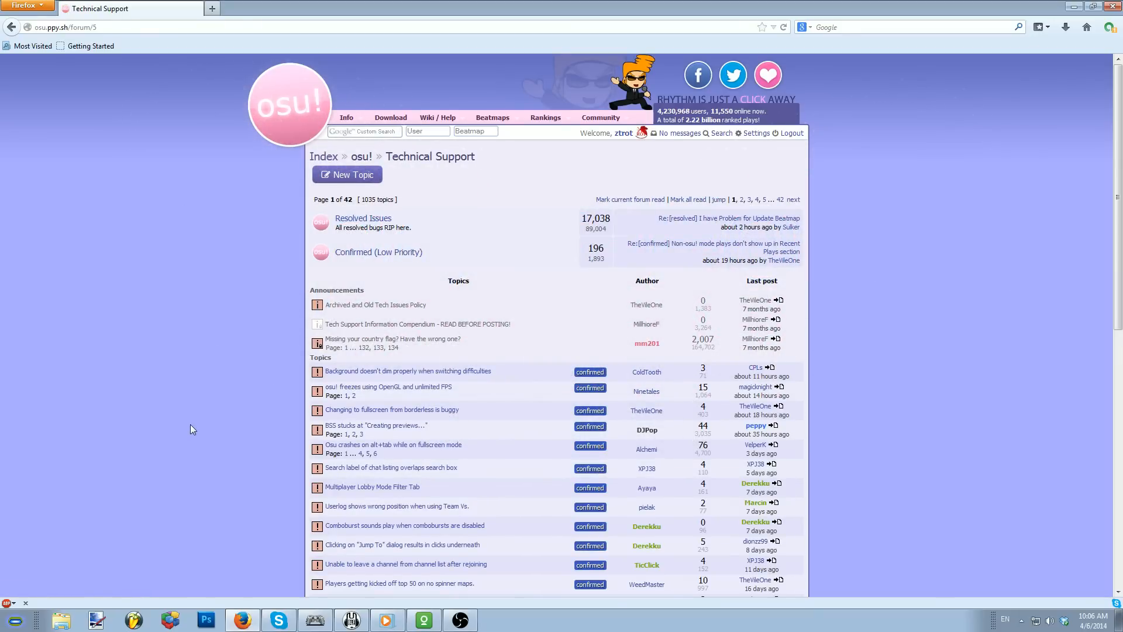
mouse_move(195, 419)
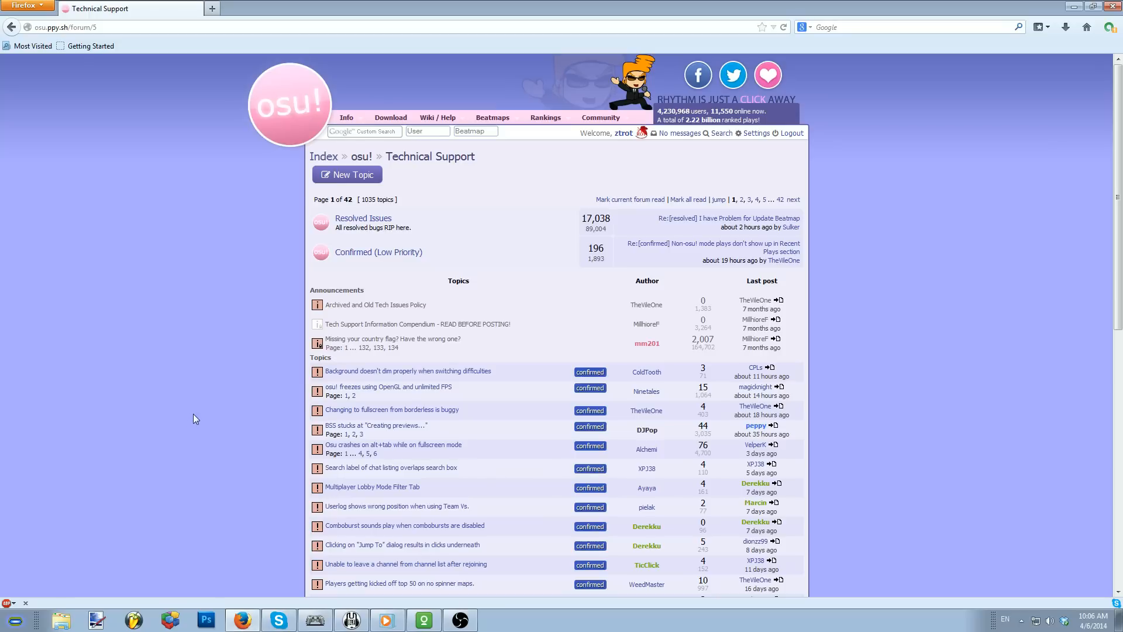
Open the 'Tech Support Information Compendium - READ BEFORE POSTING!' thread and its Basic Troubleshooting Steps link
click(414, 324)
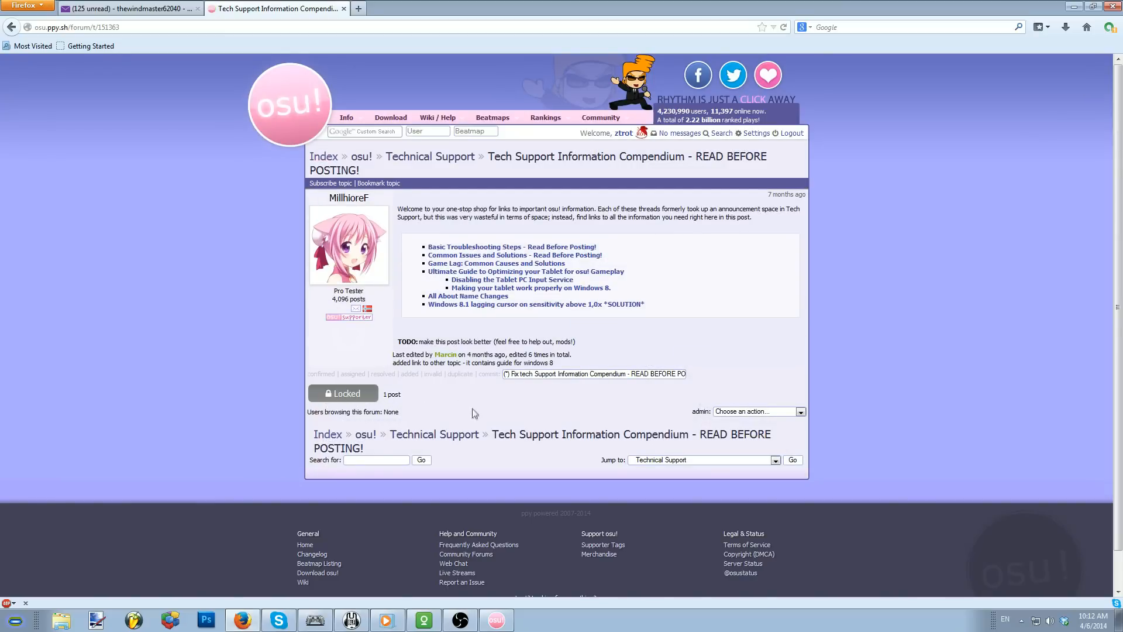
mouse_move(493, 246)
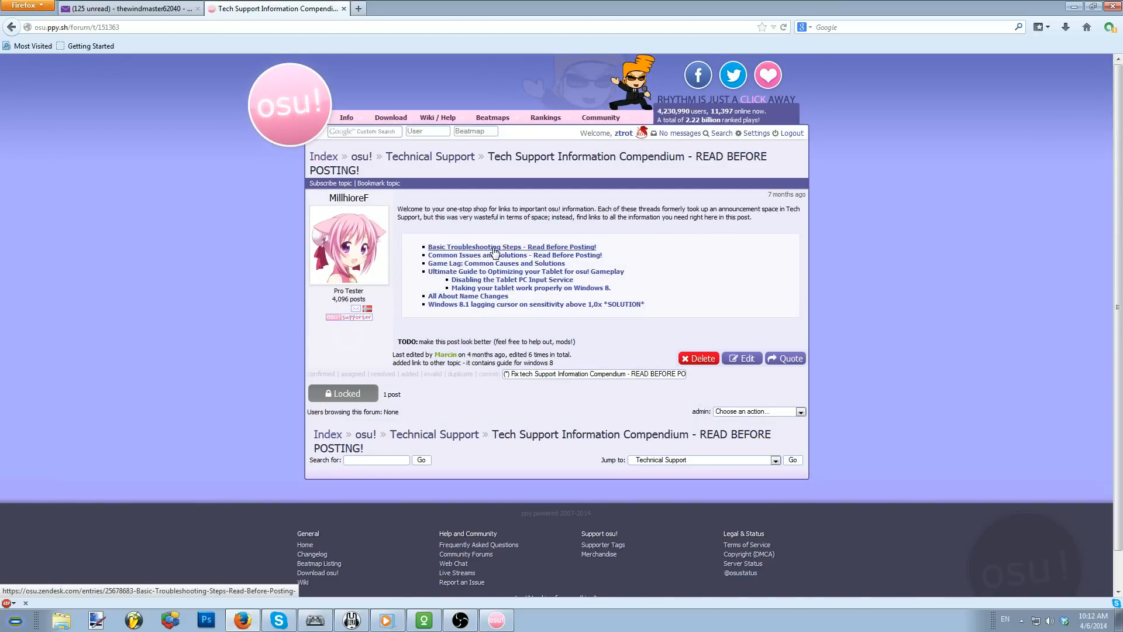
click(511, 246)
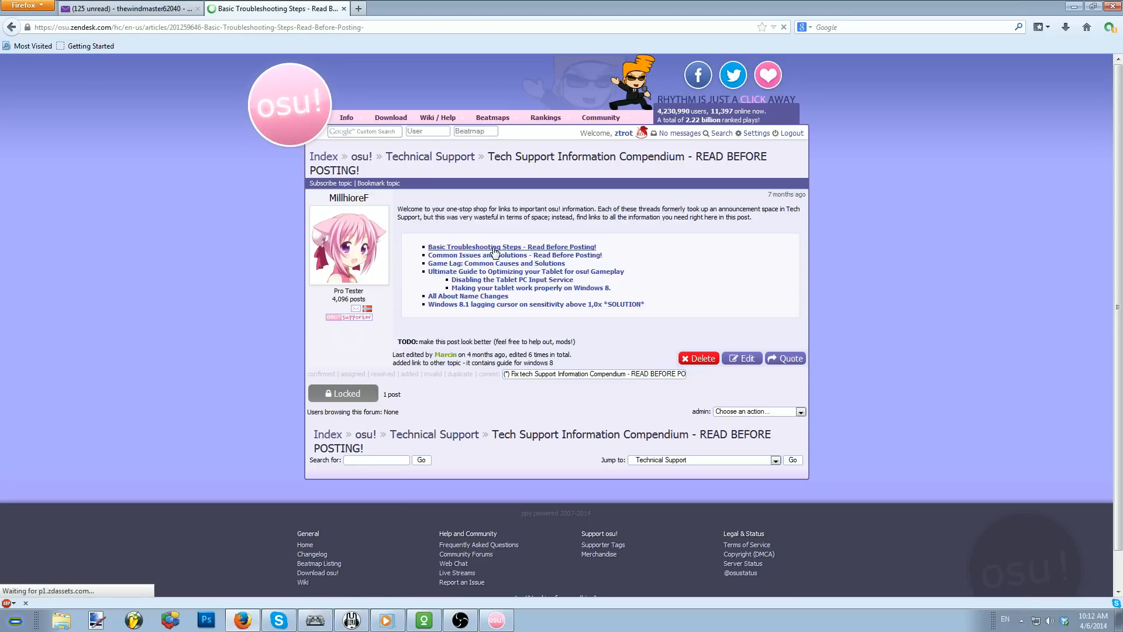
Read through all six troubleshooting steps down to the 'Make your post here' link
click(511, 246)
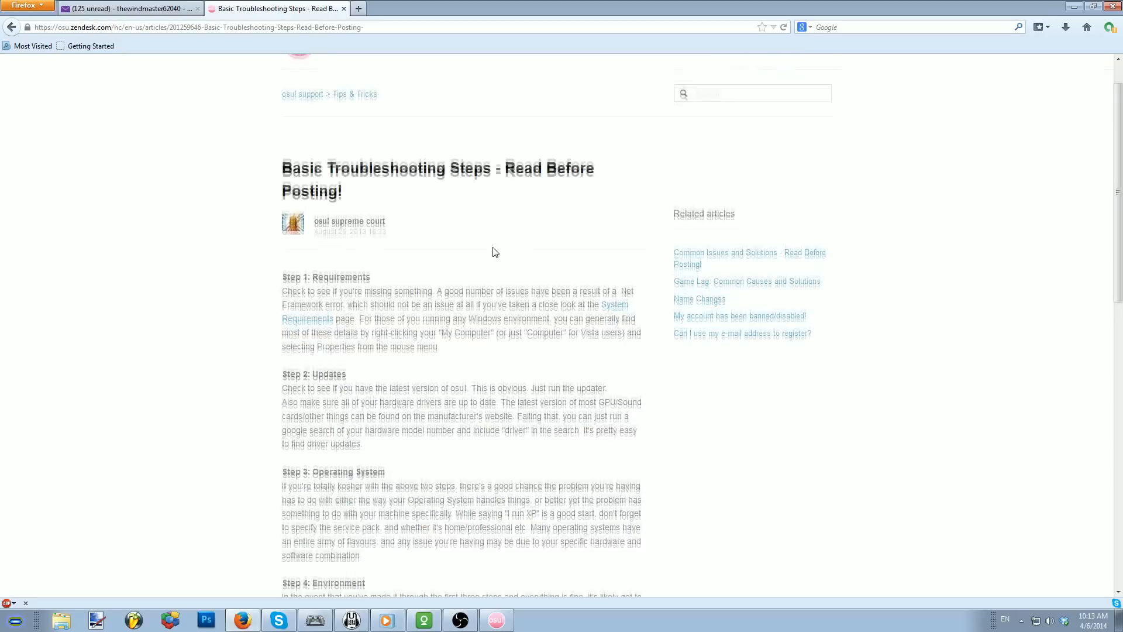
scroll(down, 3)
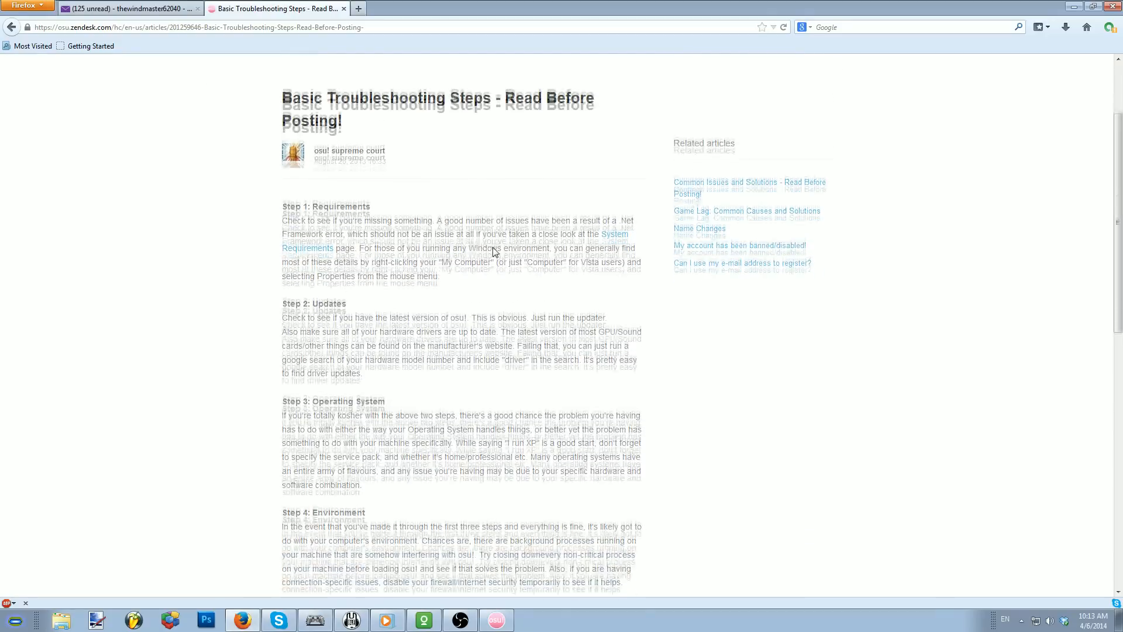
scroll(down, 3)
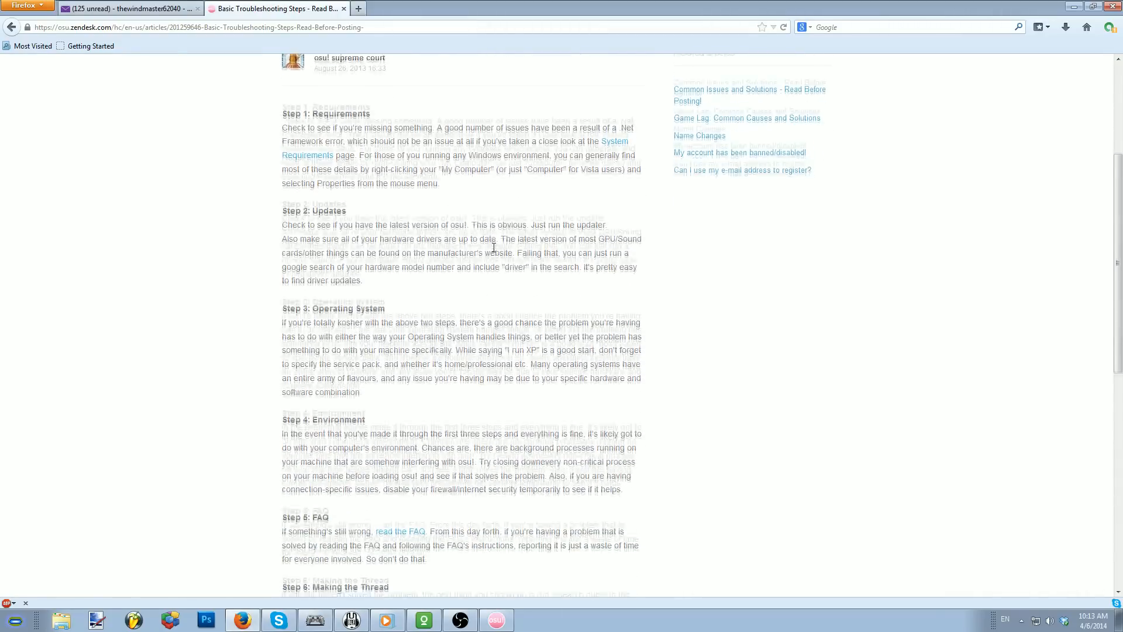
scroll(down, 3)
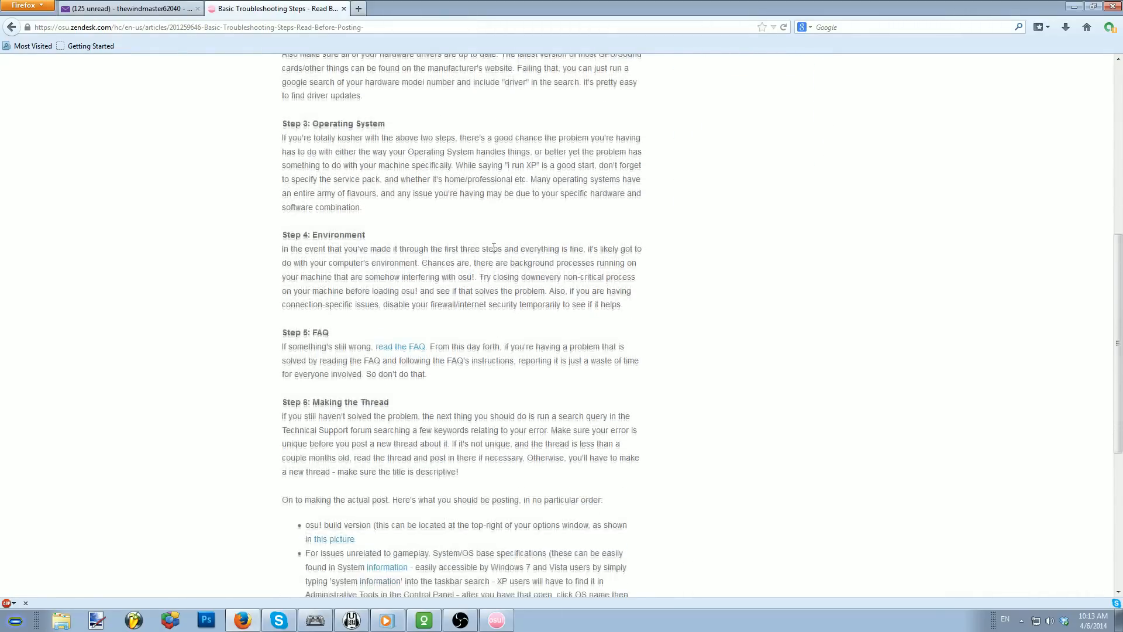
scroll(down, 3)
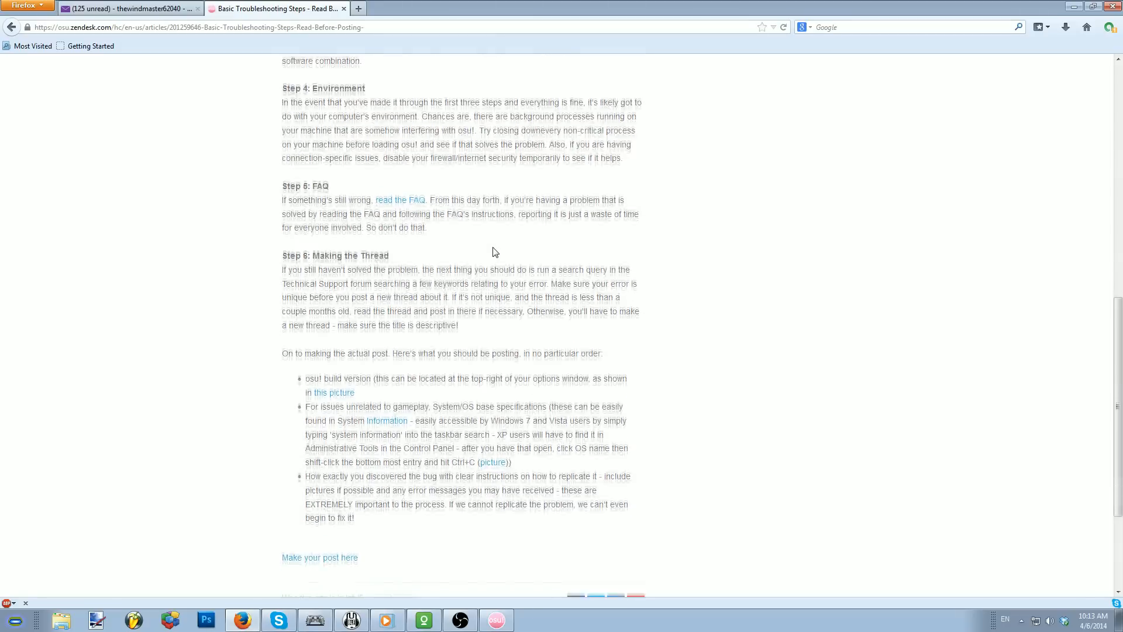
scroll(down, 3)
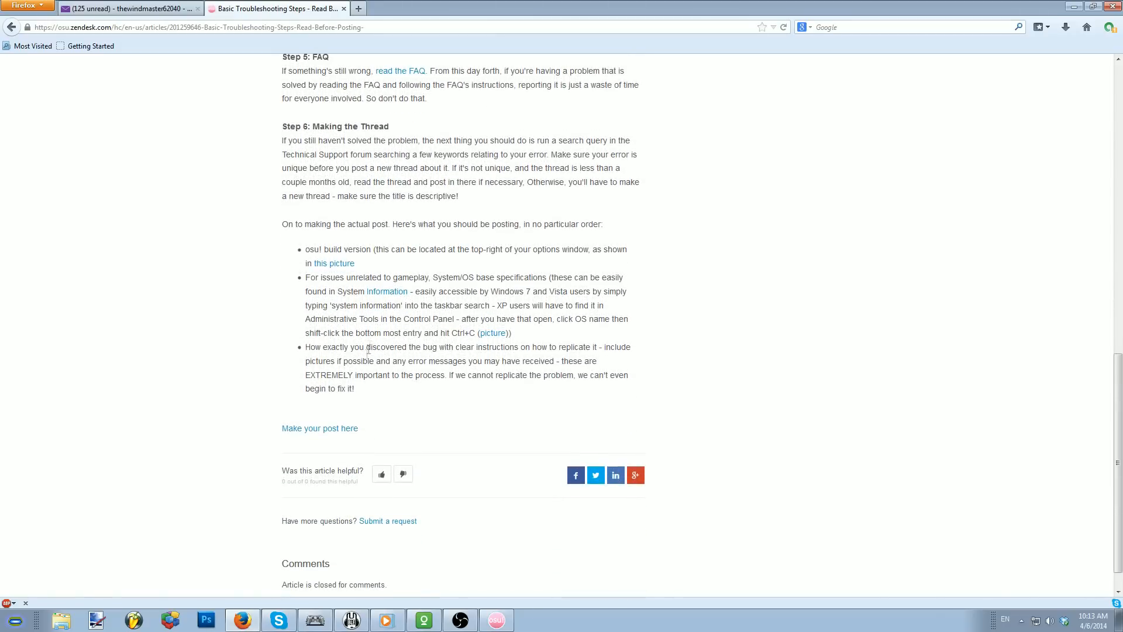
mouse_move(319, 428)
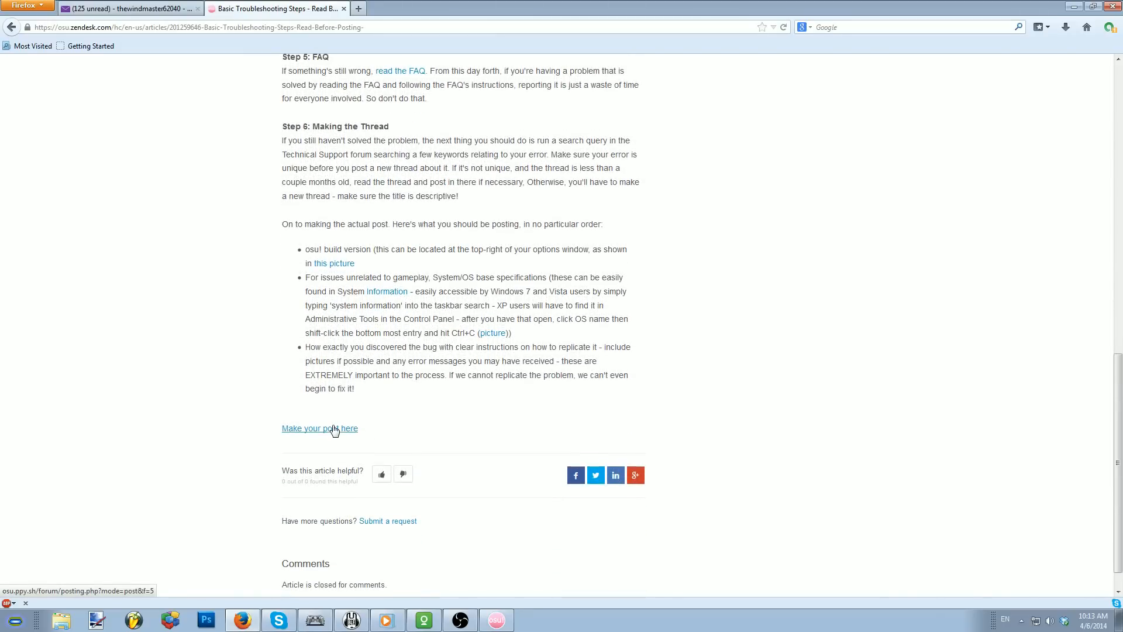
Follow 'Make your post here' to a prefilled new Technical Support topic form
click(319, 428)
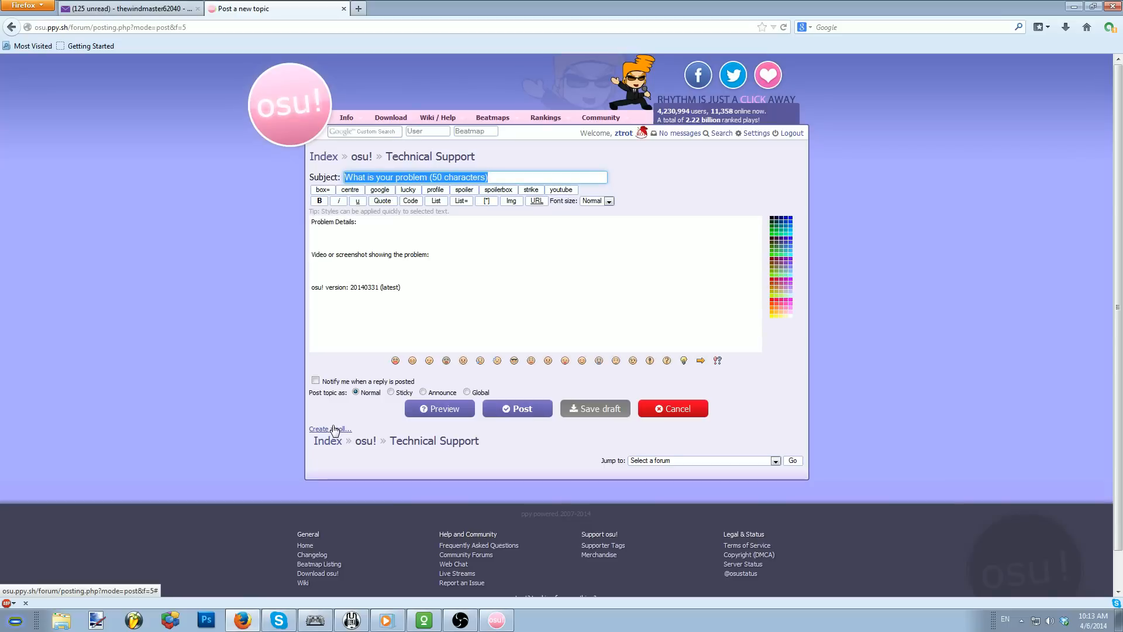
mouse_move(379, 262)
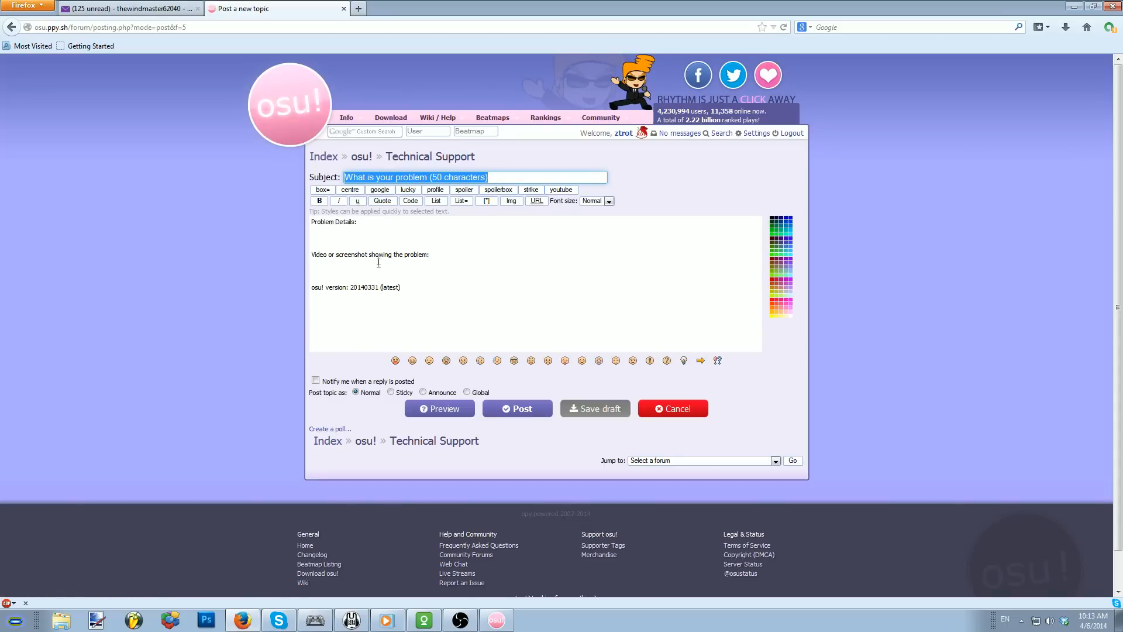
mouse_move(393, 277)
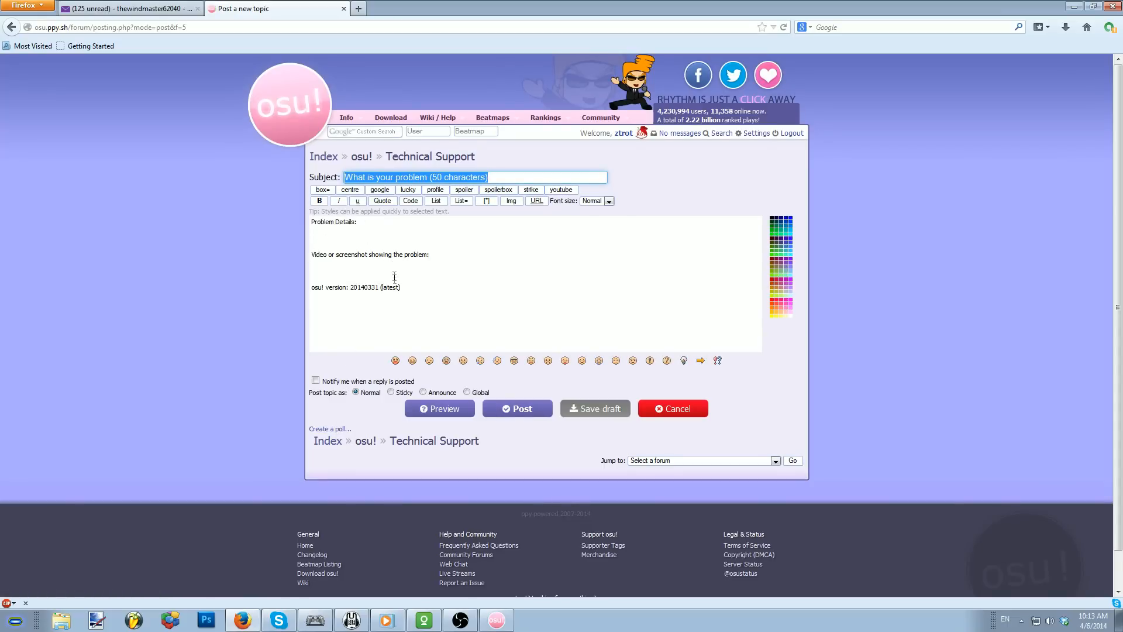
mouse_move(401, 302)
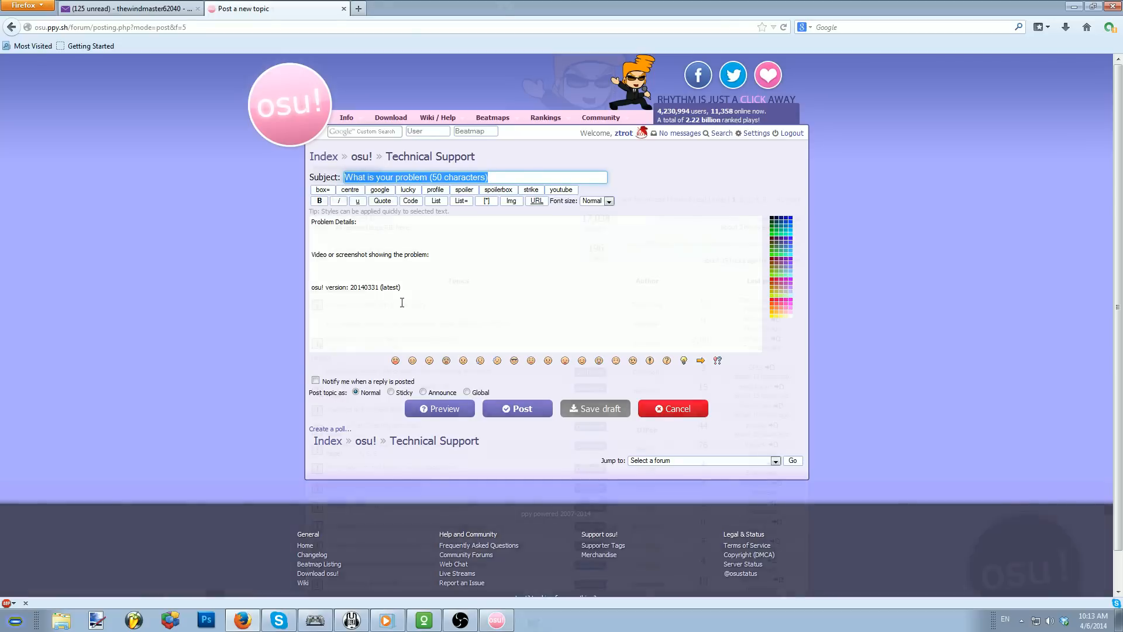
Leave the new-topic form unposted and return to the Technical Support topic list
click(670, 409)
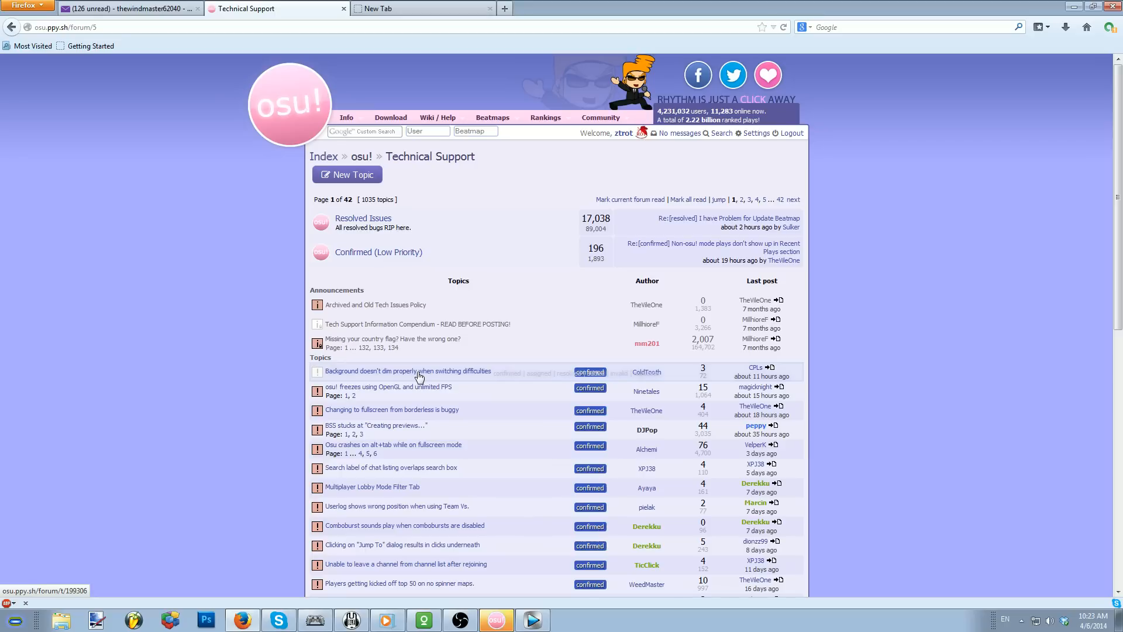
mouse_move(414, 377)
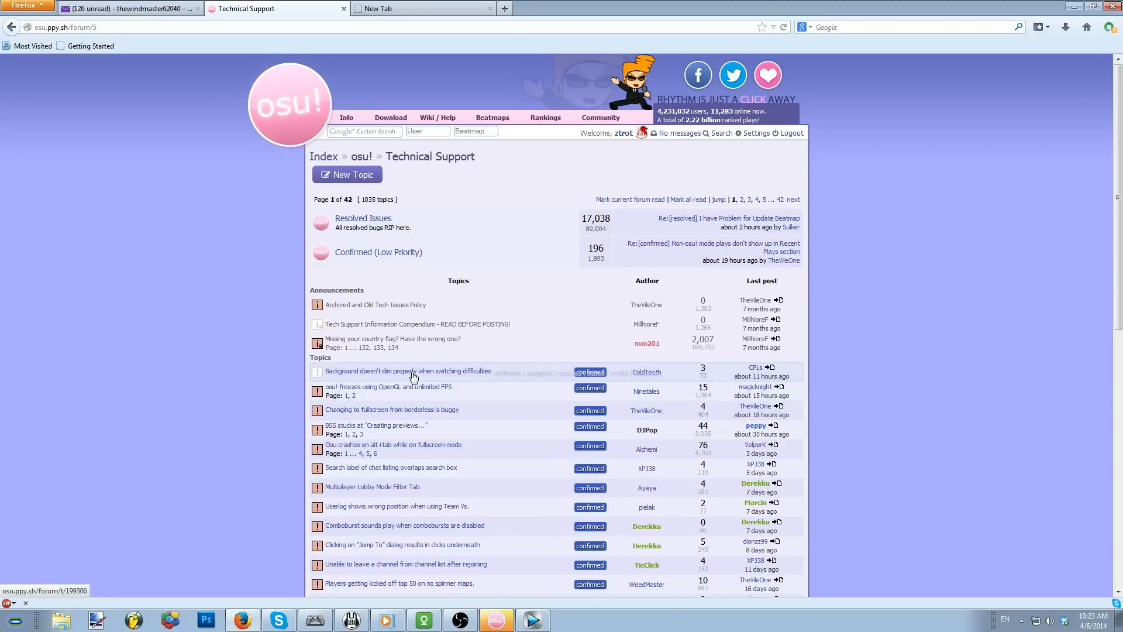
mouse_move(407, 377)
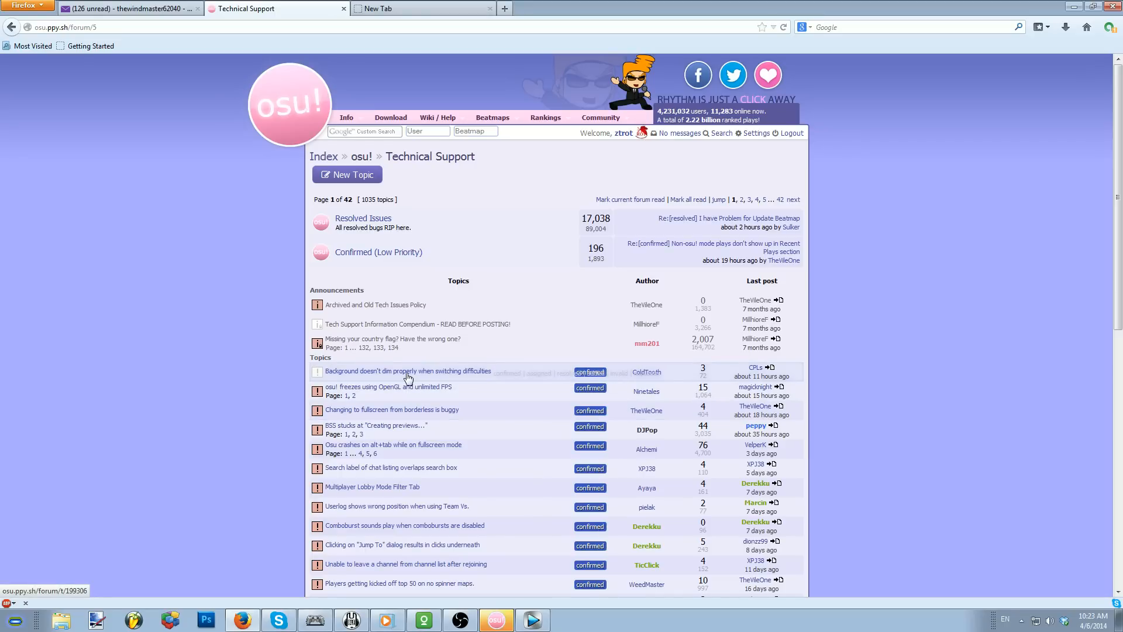
mouse_move(385, 481)
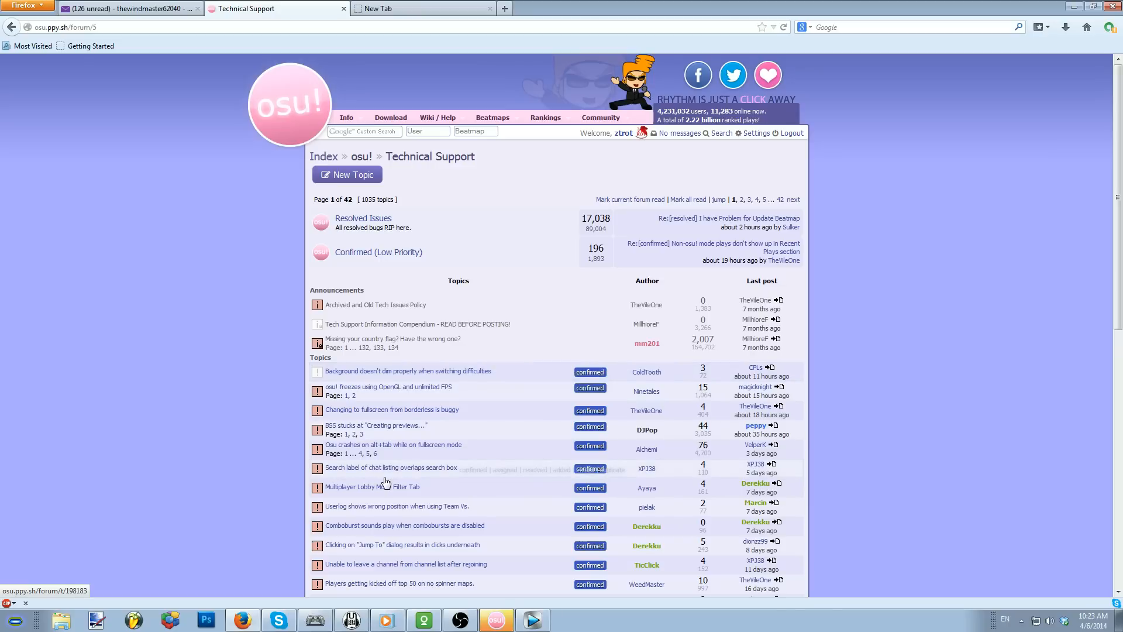
mouse_move(405, 379)
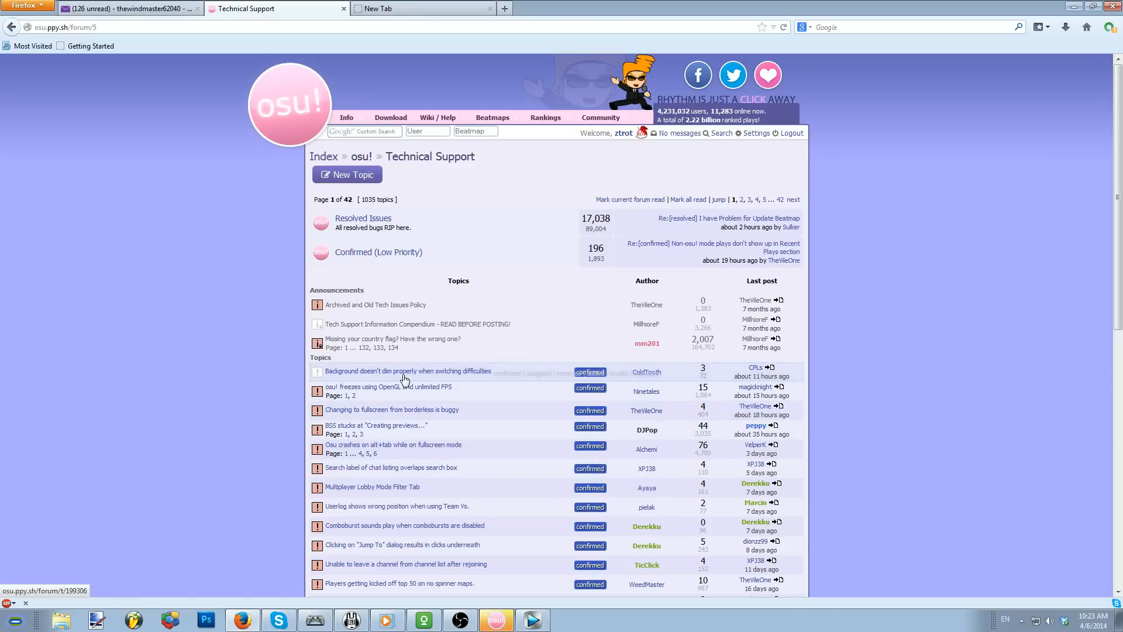
click(408, 371)
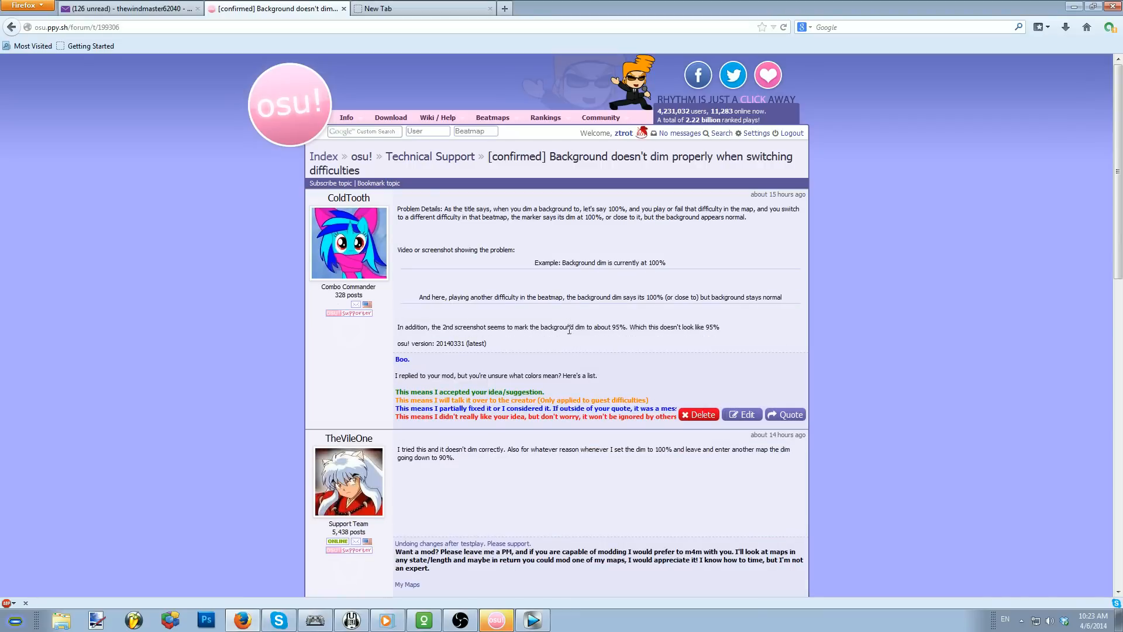
scroll(down, 3)
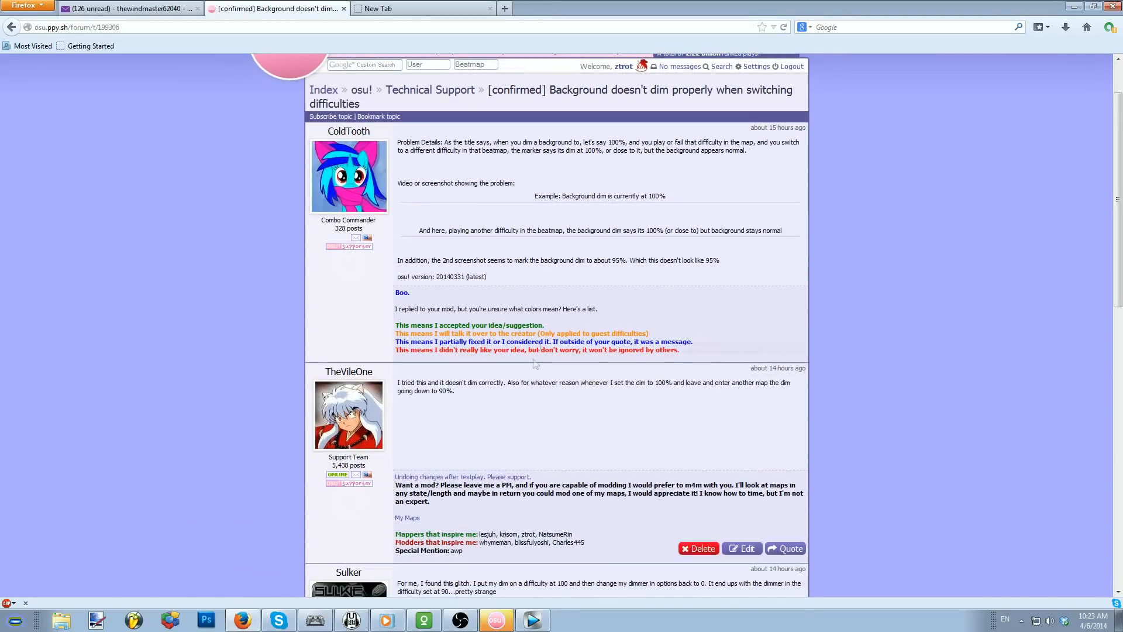
scroll(down, 3)
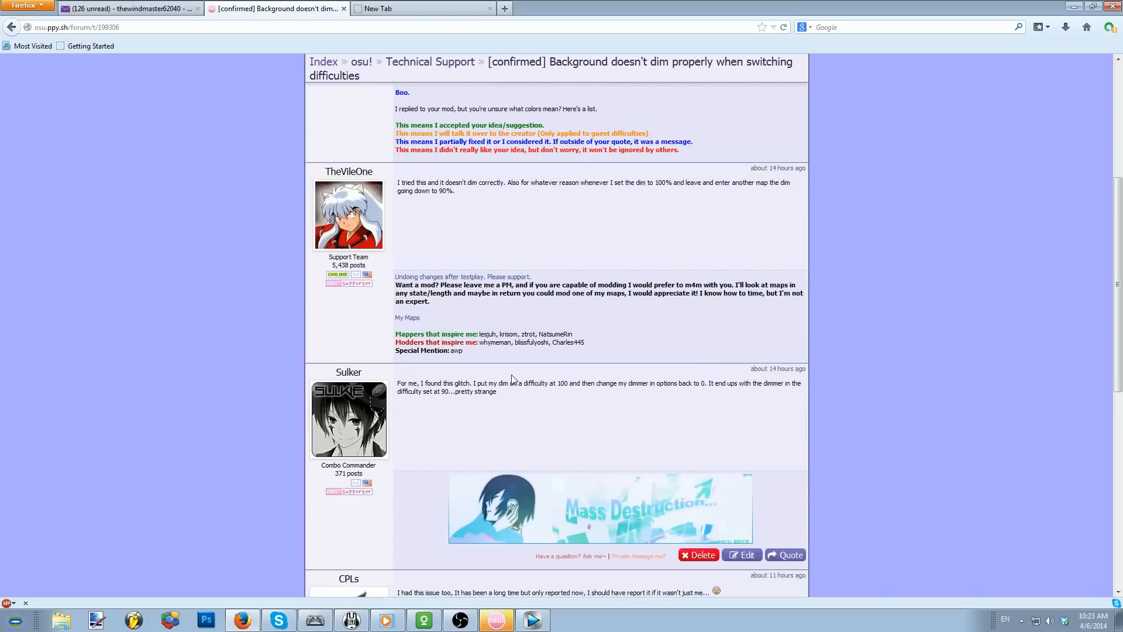
mouse_move(516, 296)
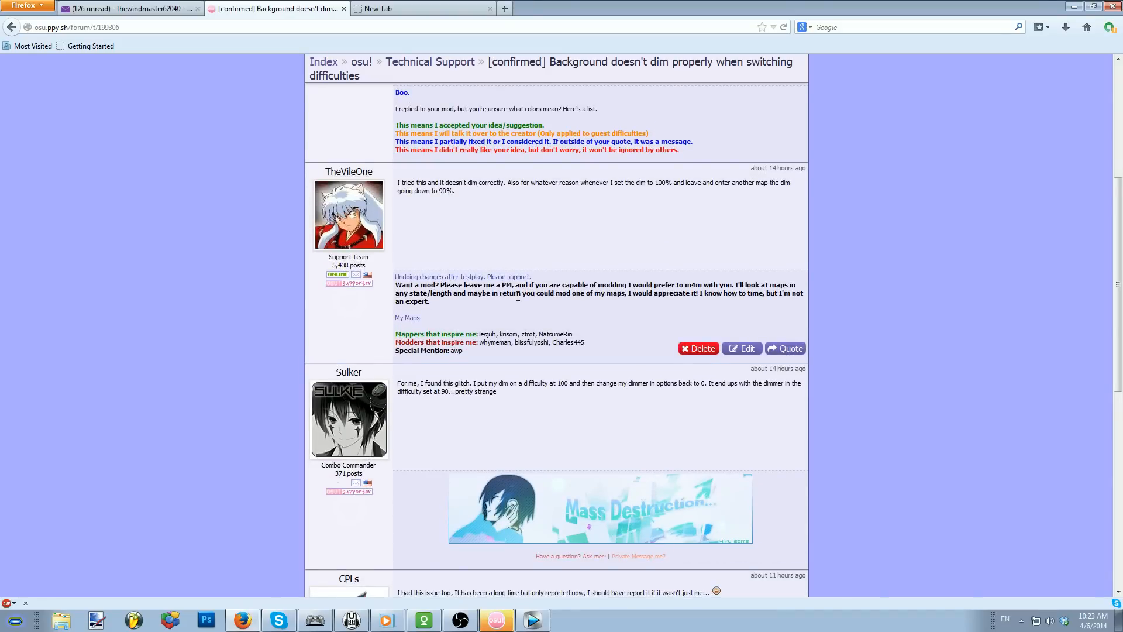
scroll(up, 3)
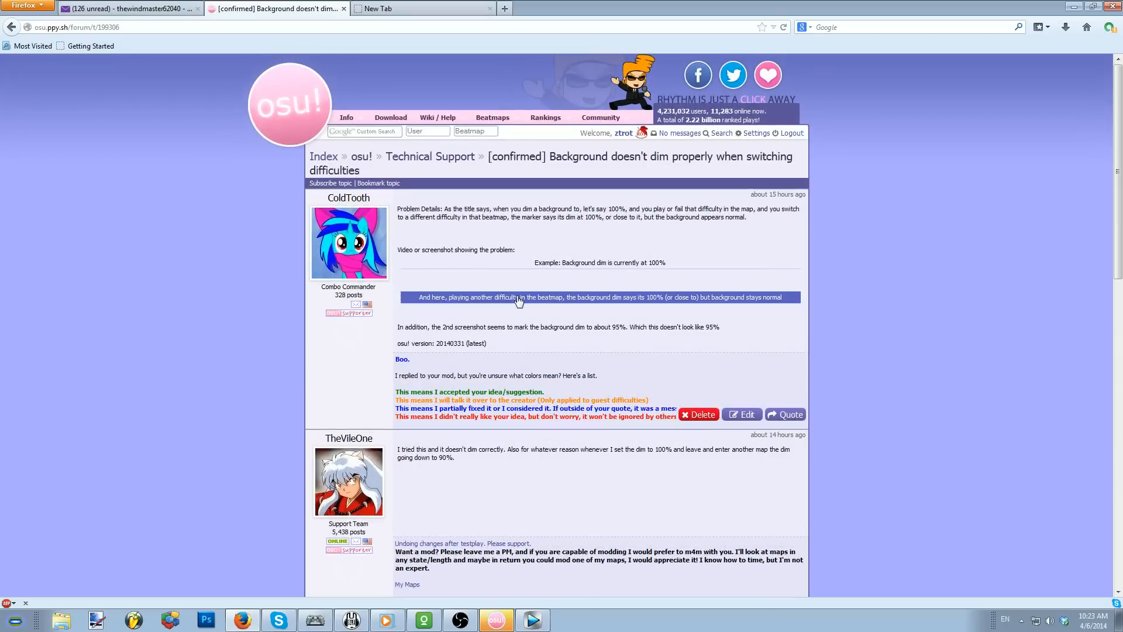
mouse_move(552, 156)
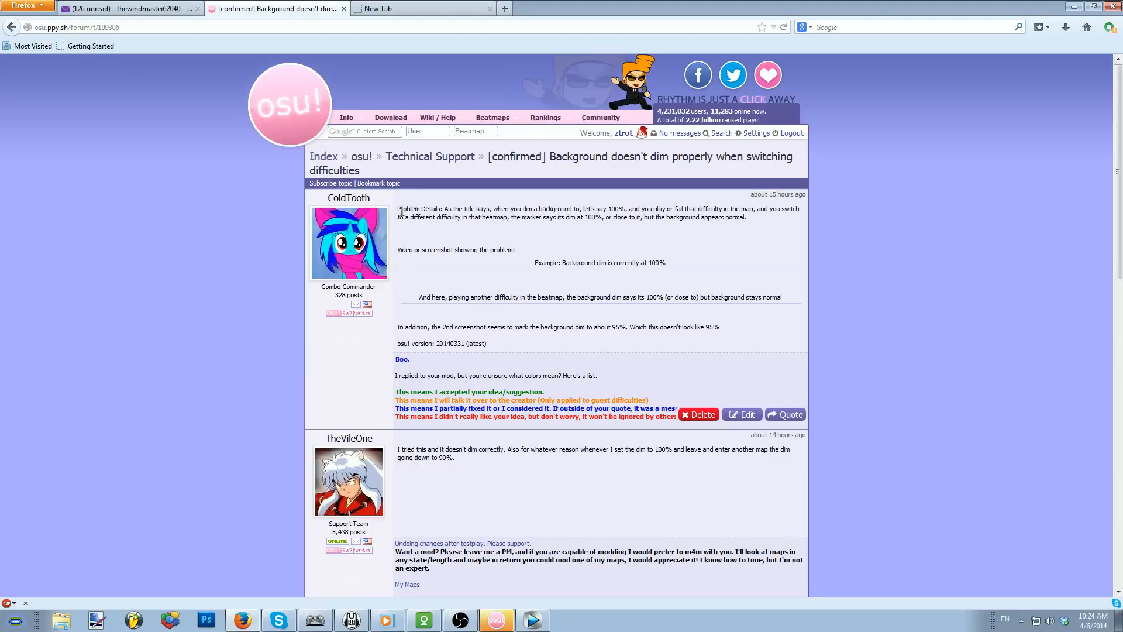
mouse_move(543, 259)
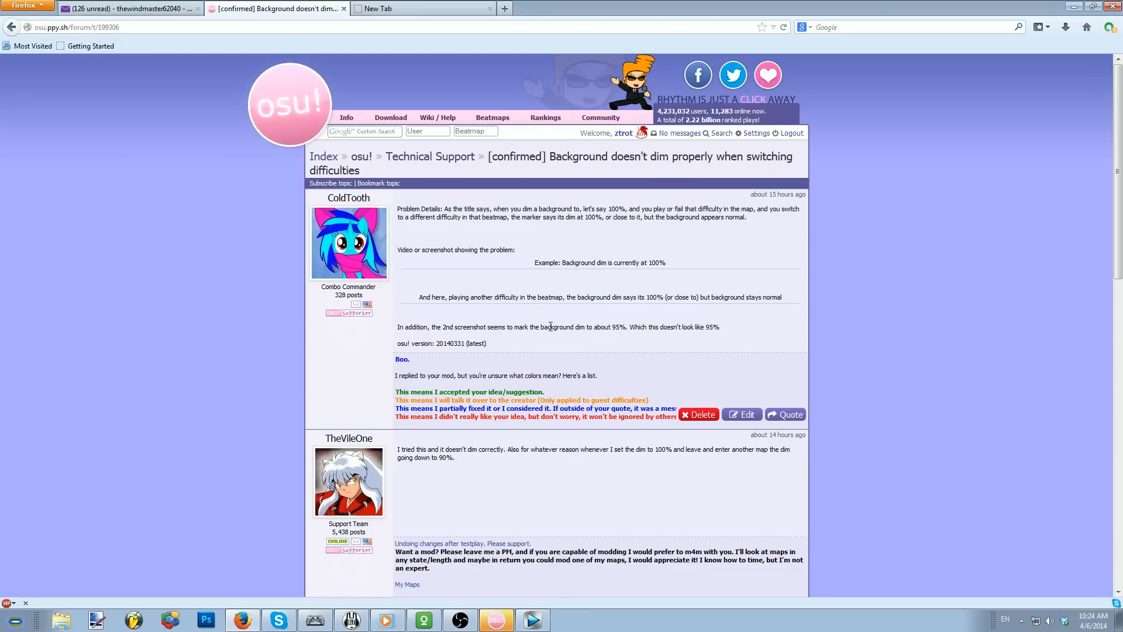
scroll(down, 3)
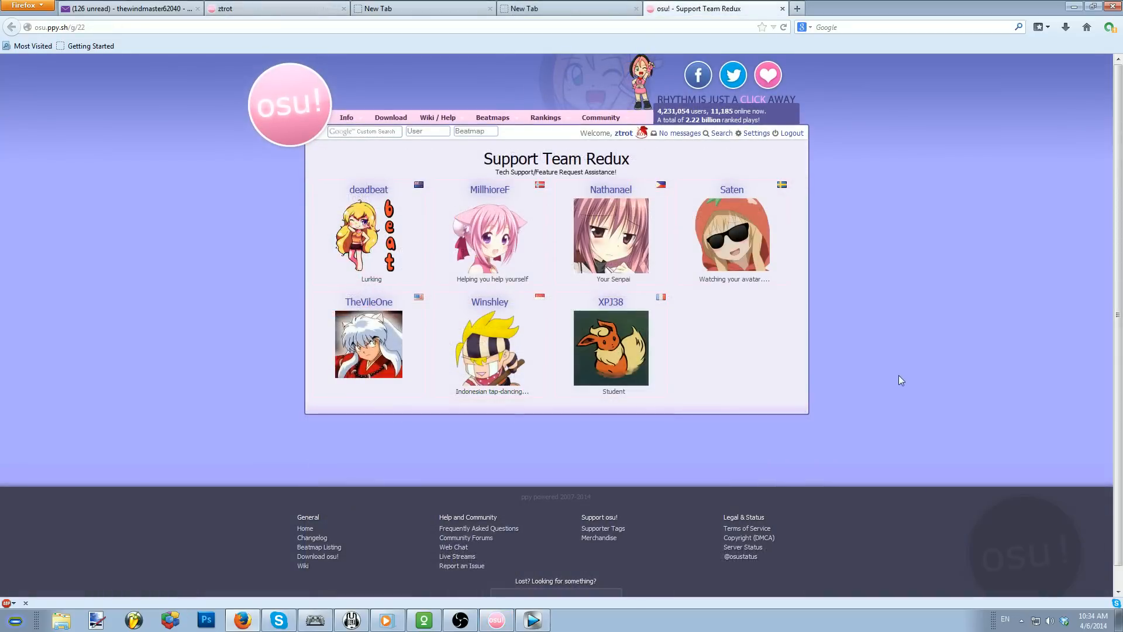
mouse_move(924, 438)
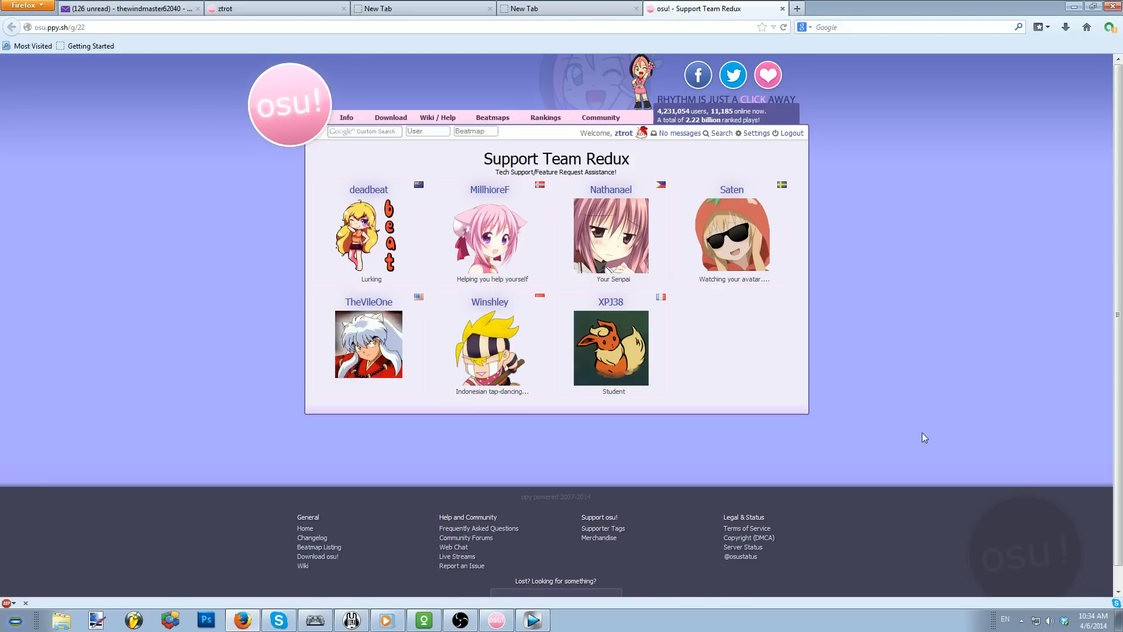
mouse_move(916, 430)
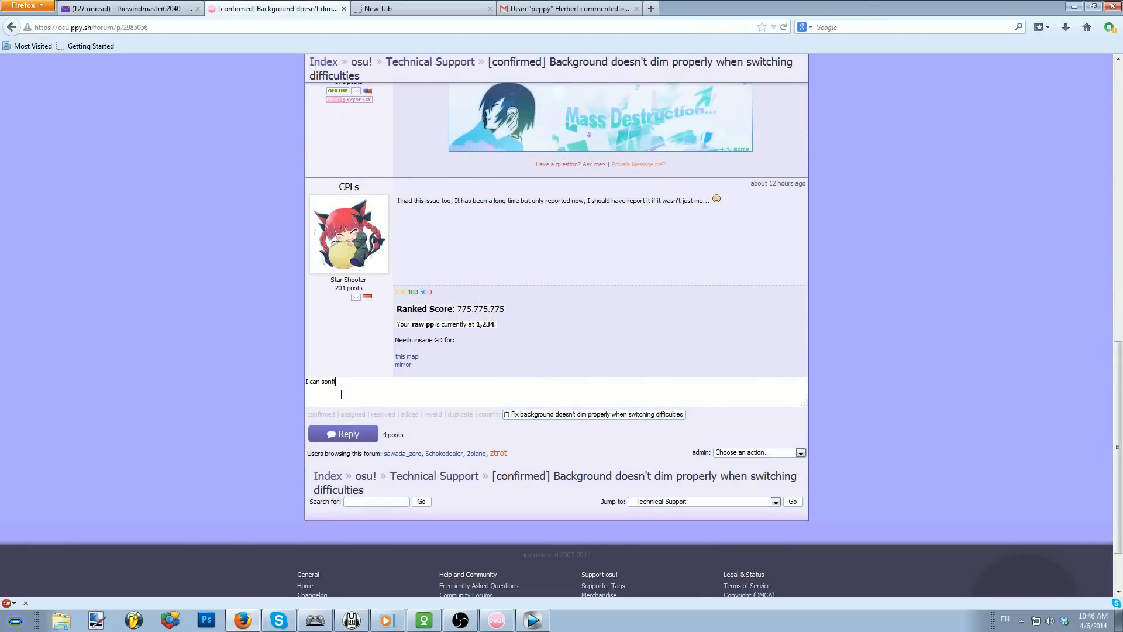
Write a quick reply confirming 'that this still occurs' on the background-dim bug thread
text(irm that this)
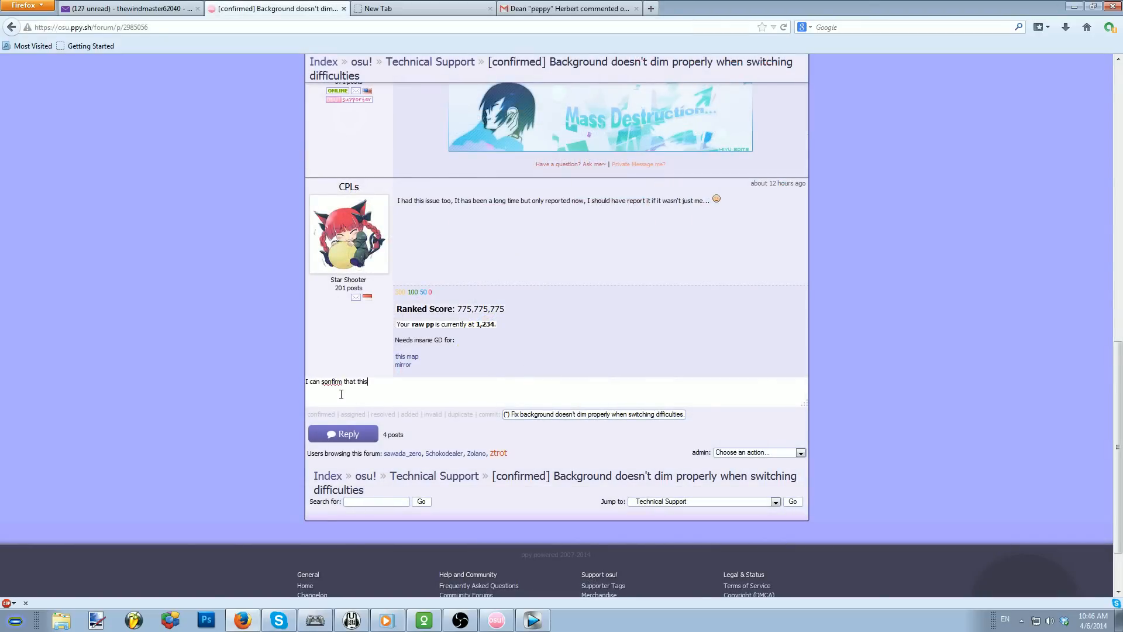
text(still oc)
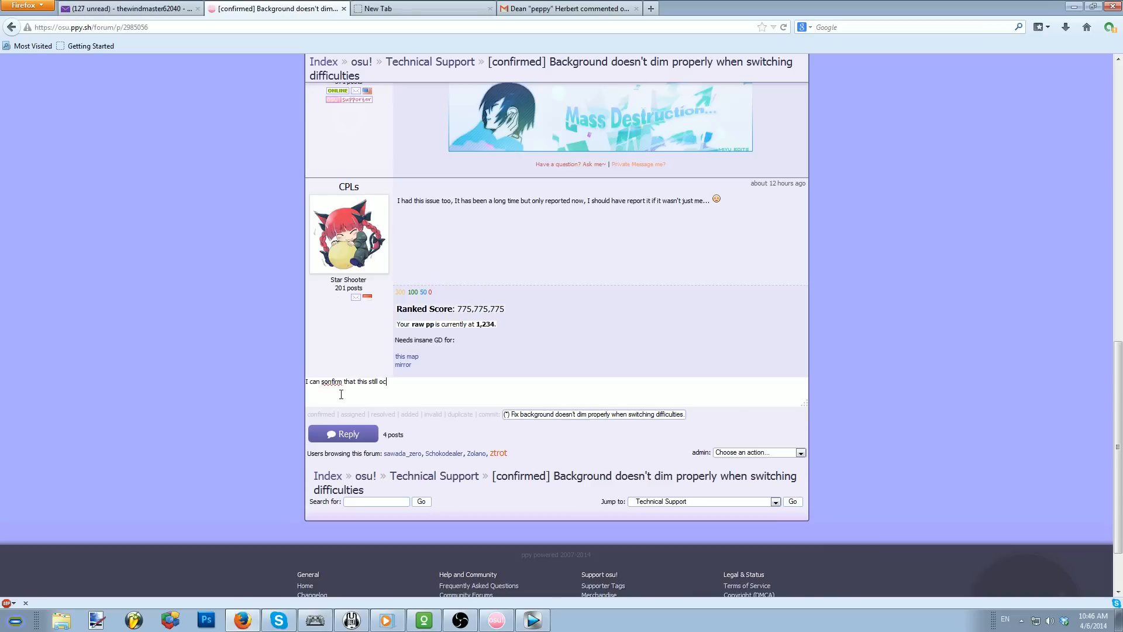
text(curs)
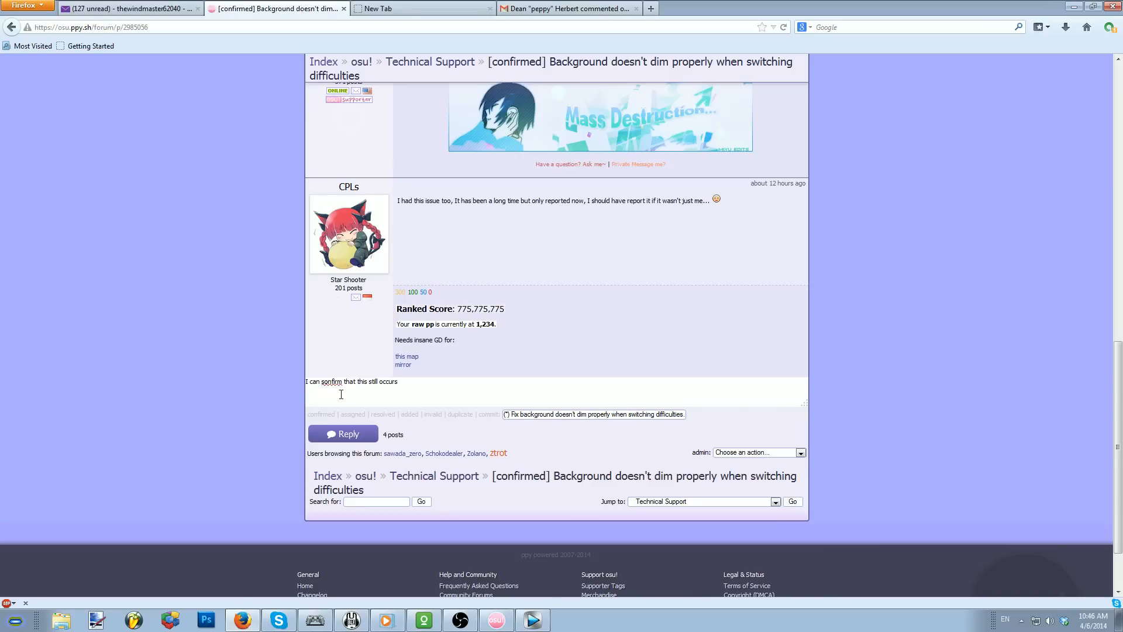
right_click(332, 381)
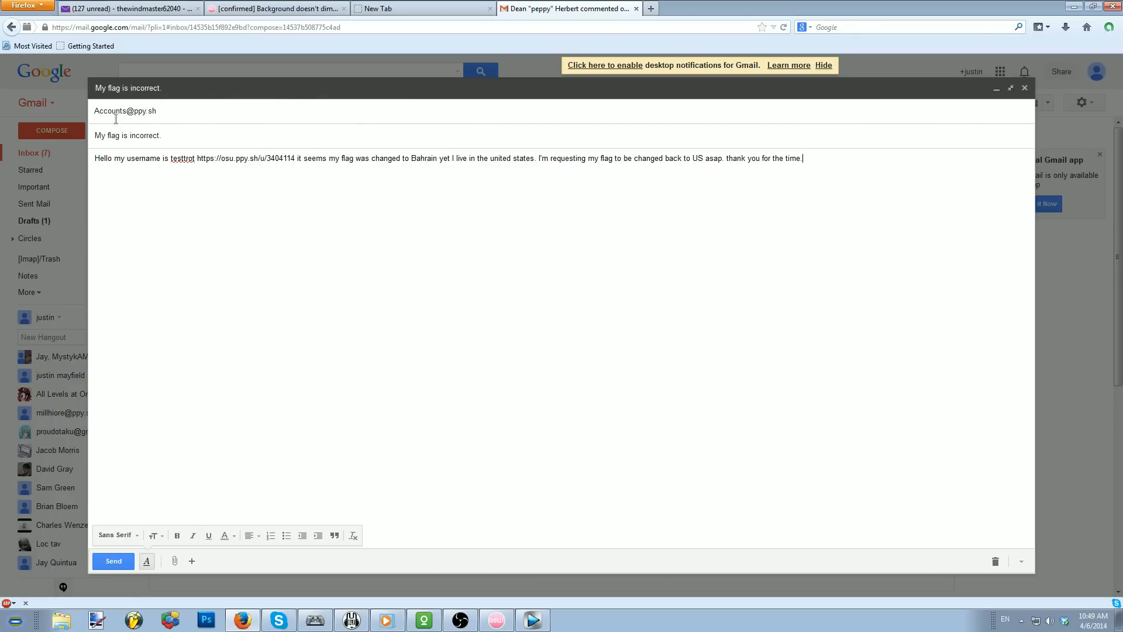
Append the username 'testtrot' to the flag-correction email's subject line
click(140, 110)
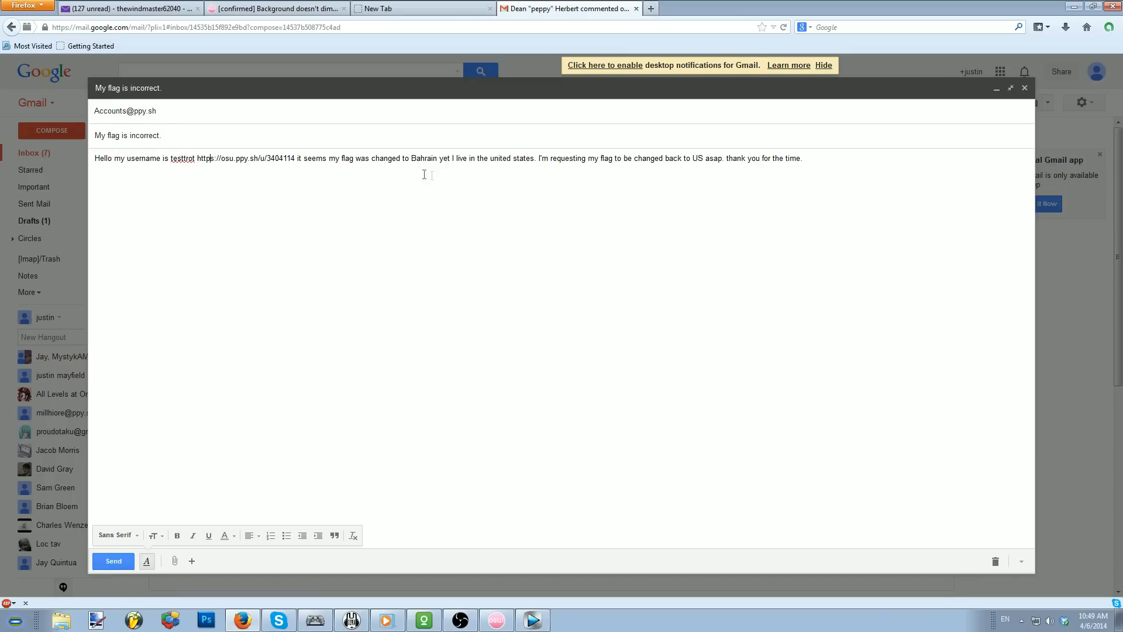
click(804, 158)
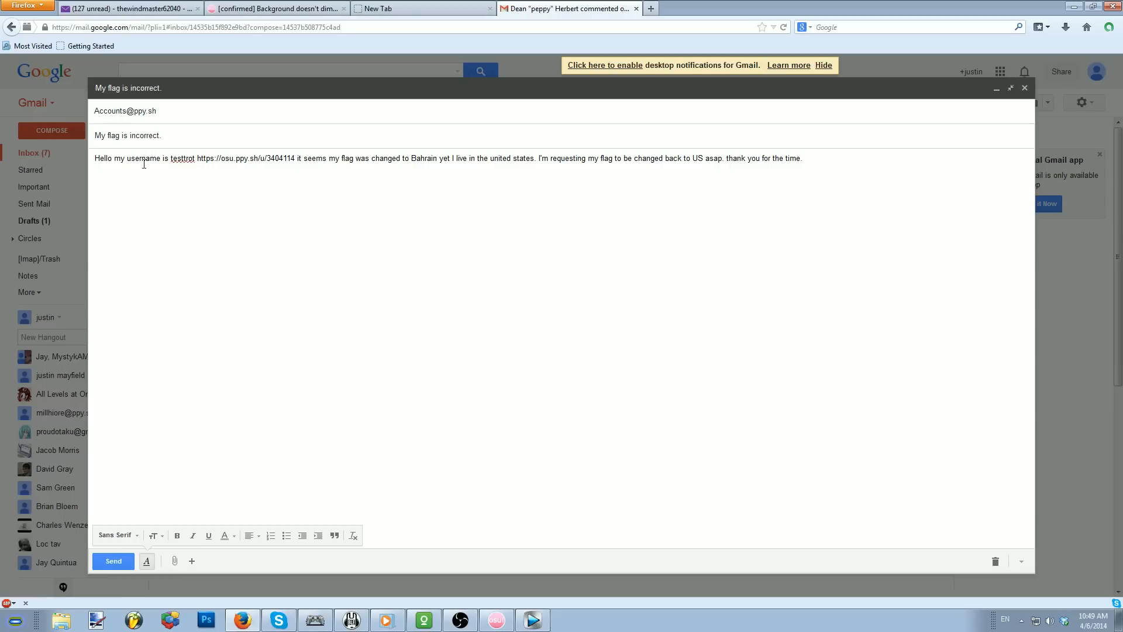
mouse_move(185, 207)
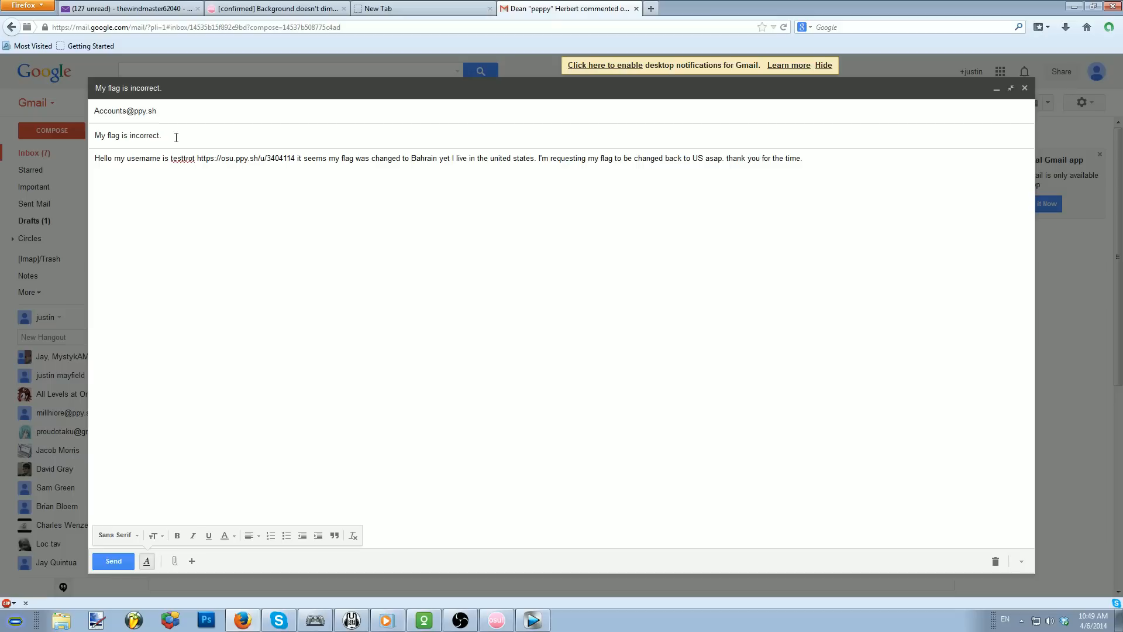
text(testtrot)
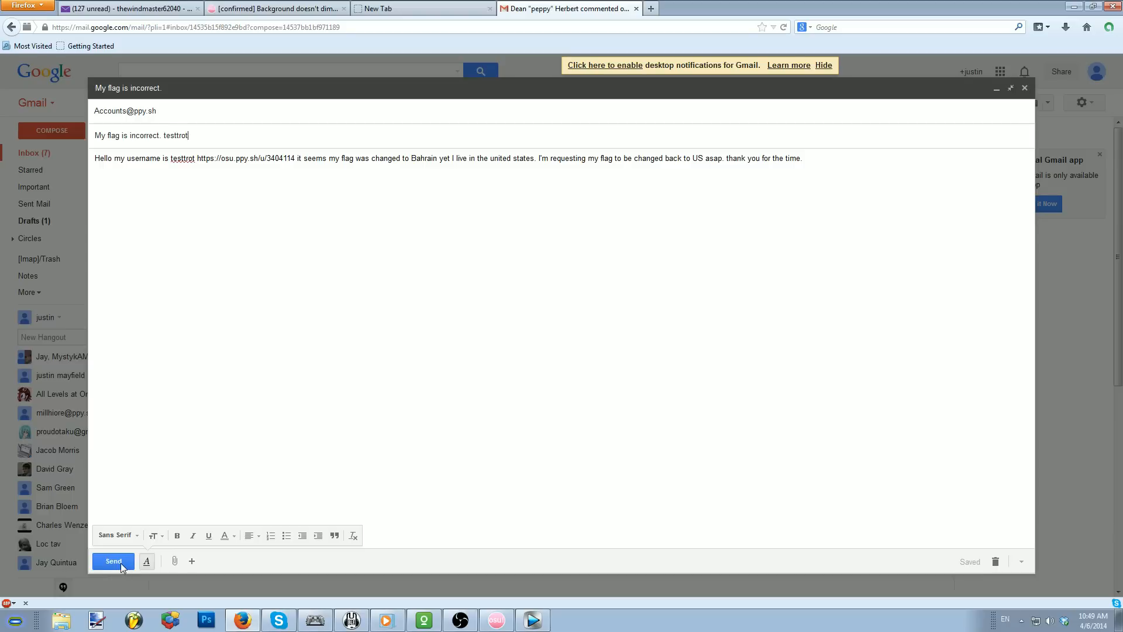
mouse_move(113, 560)
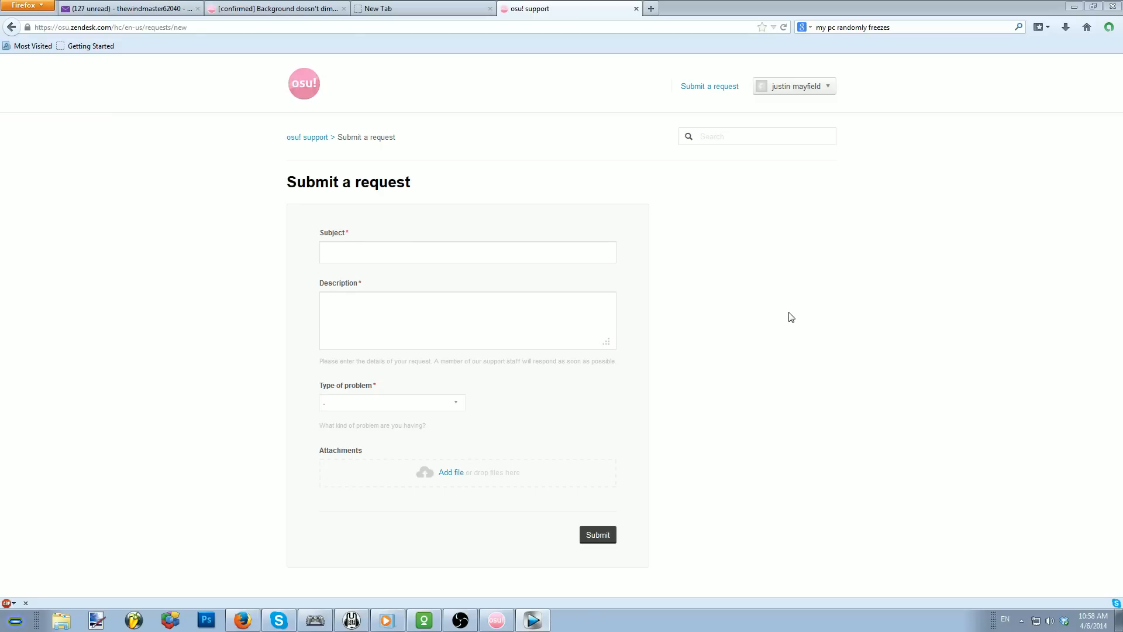
mouse_move(514, 294)
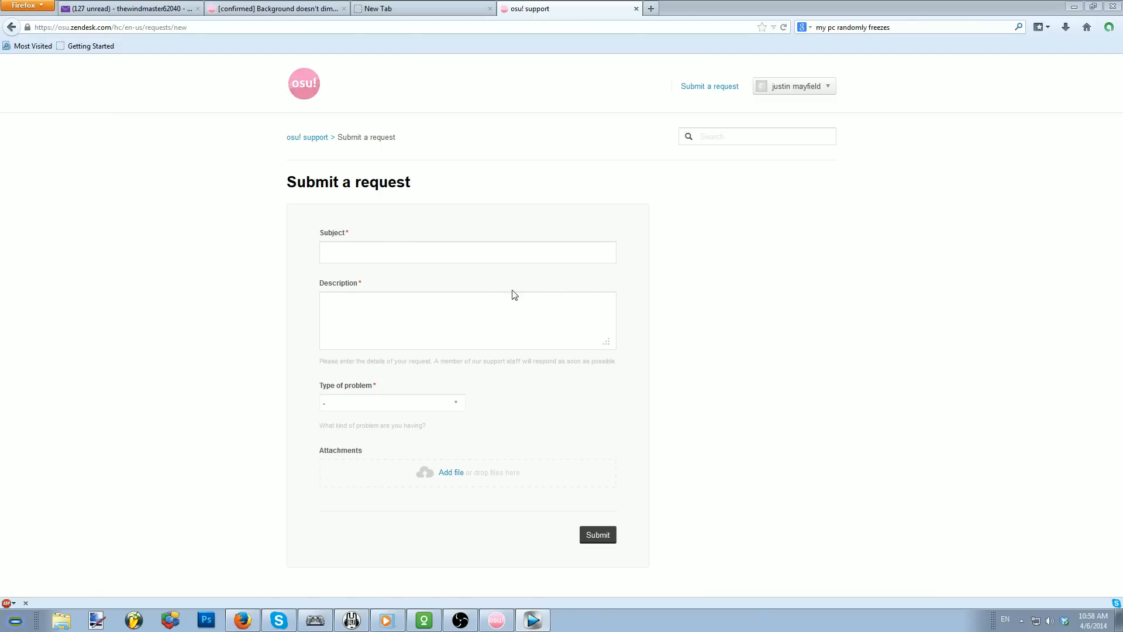
Click into the request Subject and browse the Type of problem dropdown options
click(466, 252)
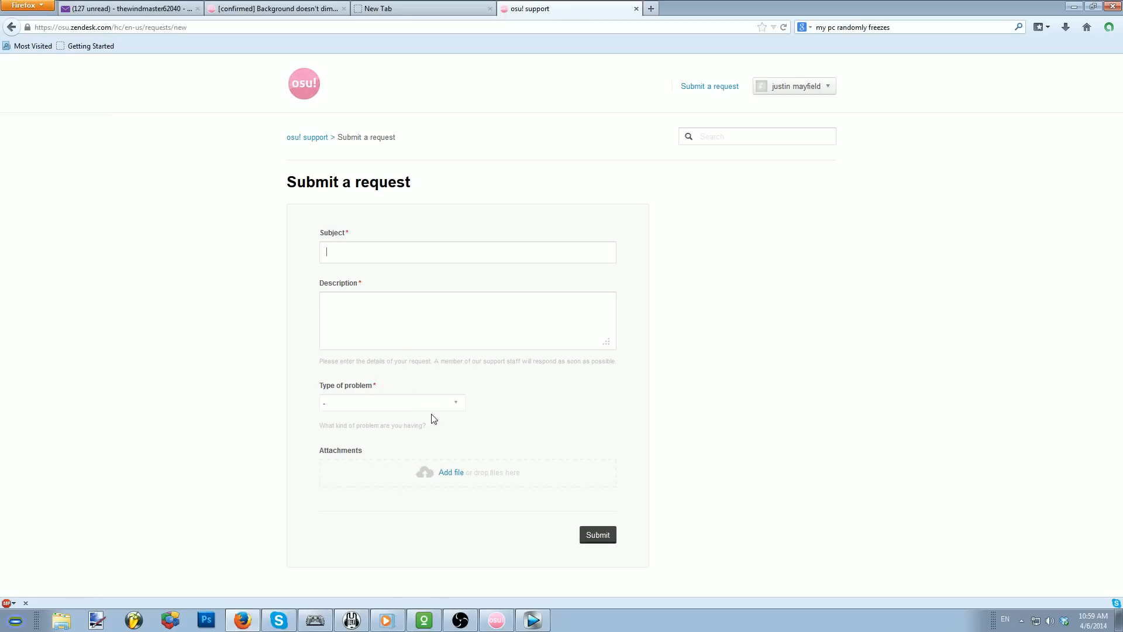
click(391, 401)
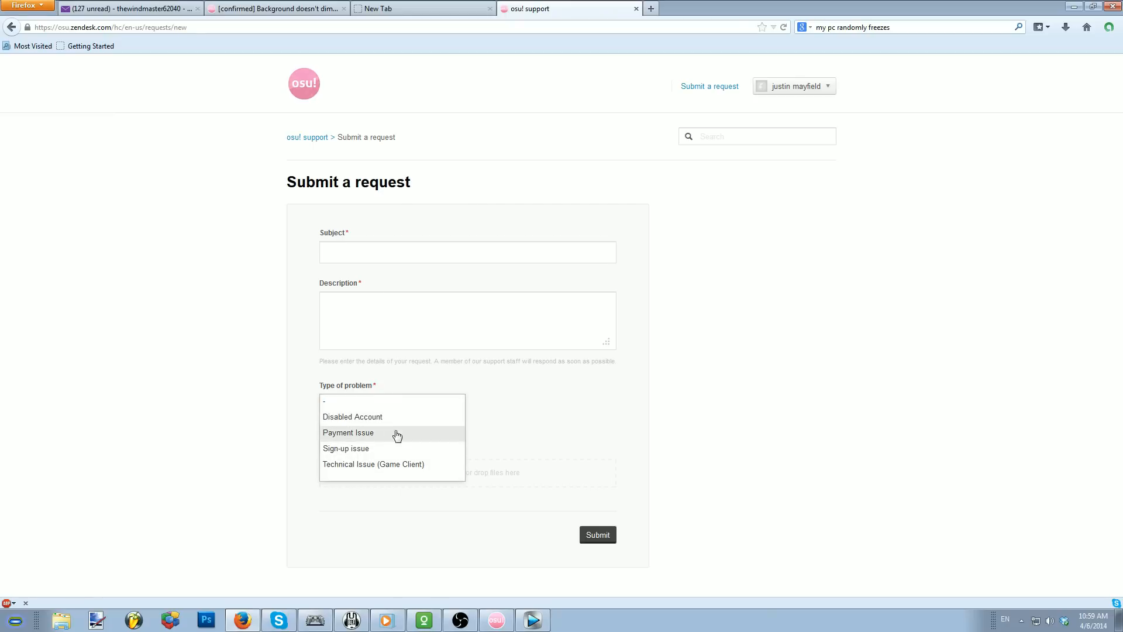
mouse_move(385, 417)
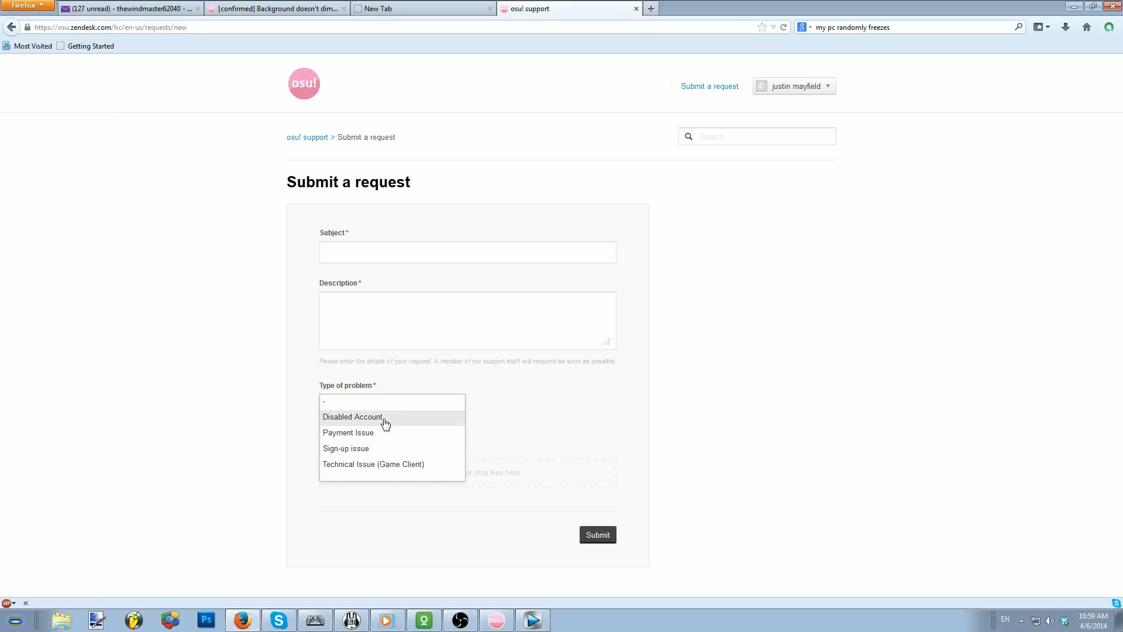
mouse_move(371, 448)
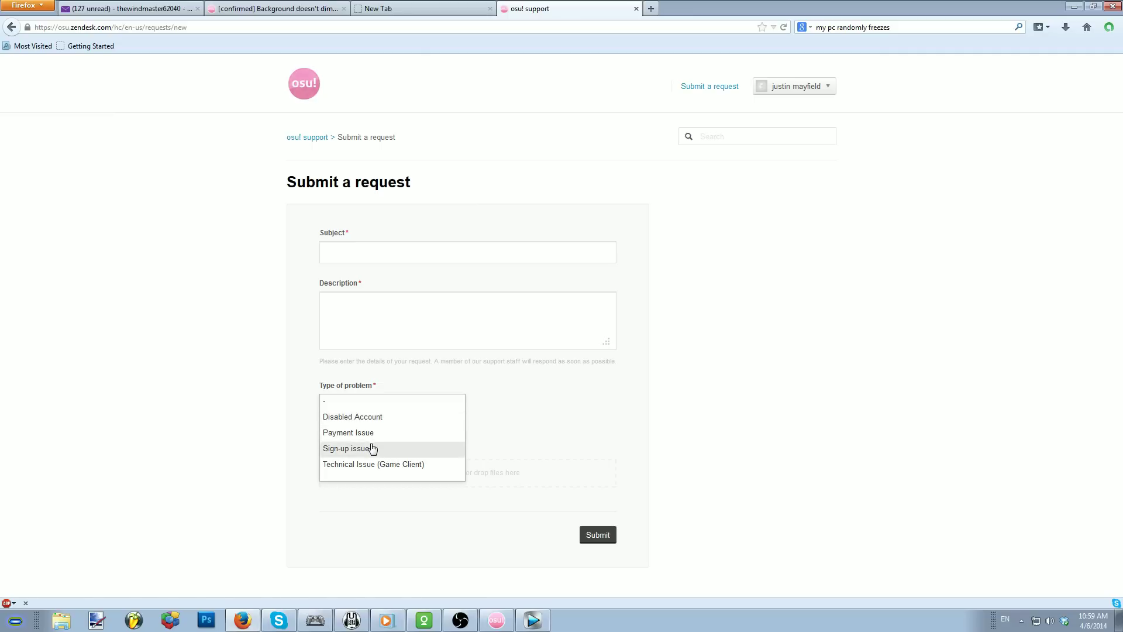
mouse_move(372, 452)
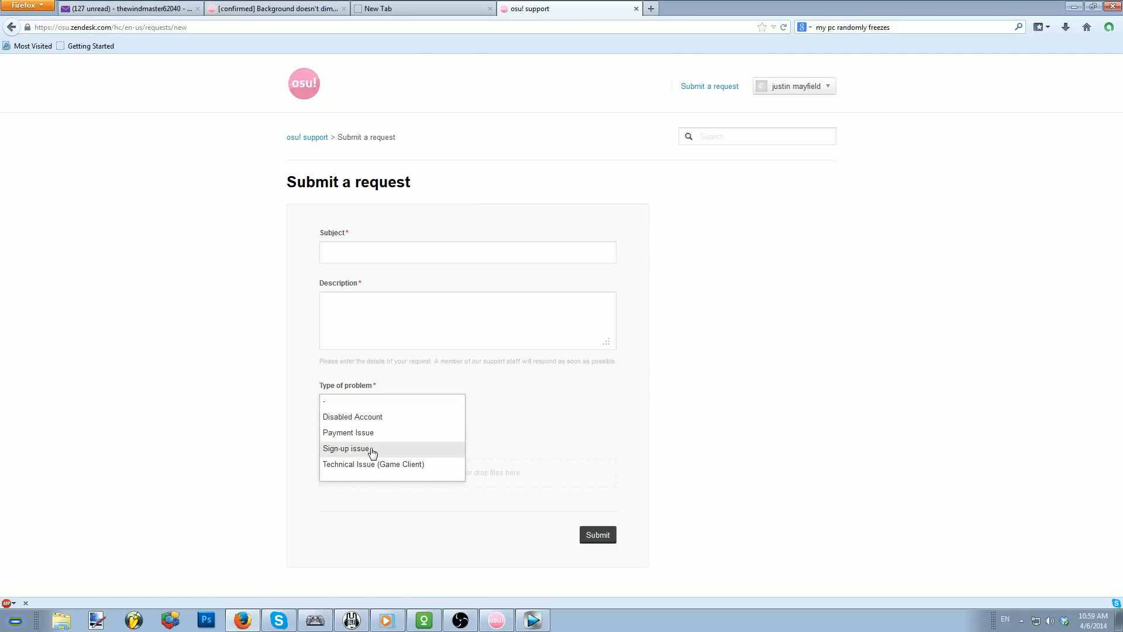
mouse_move(360, 432)
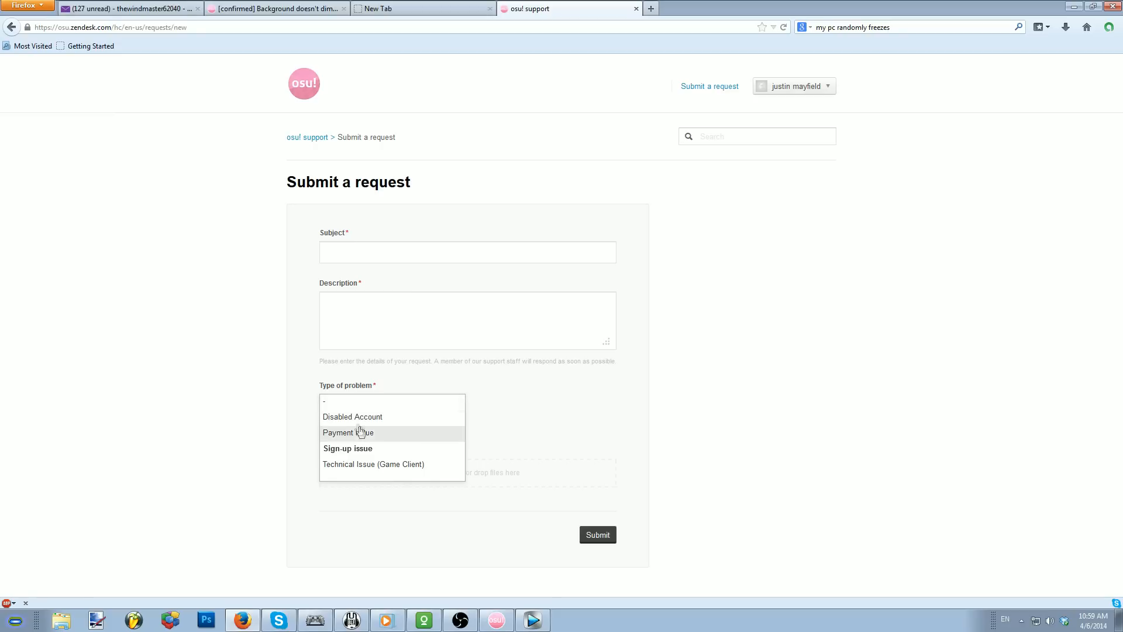
mouse_move(365, 440)
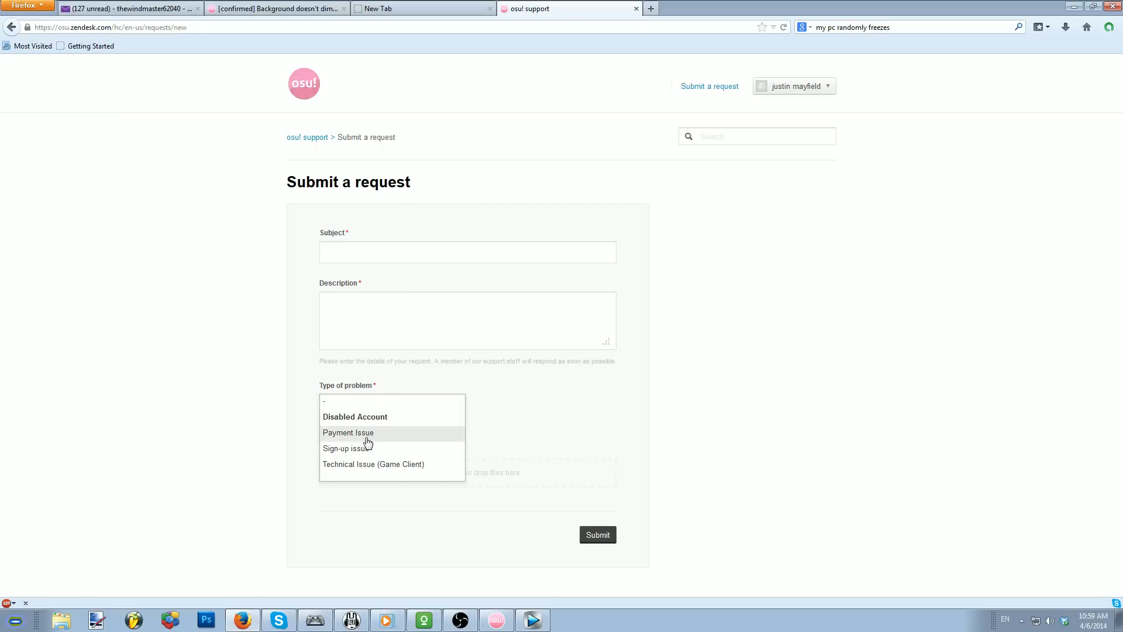
click(372, 464)
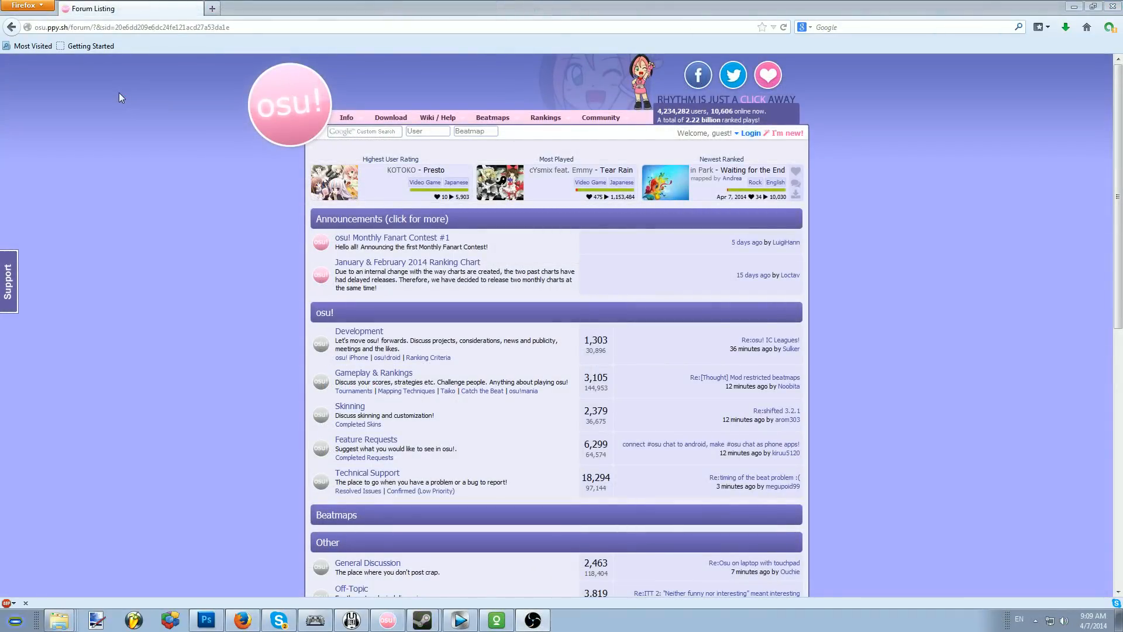
mouse_move(217, 216)
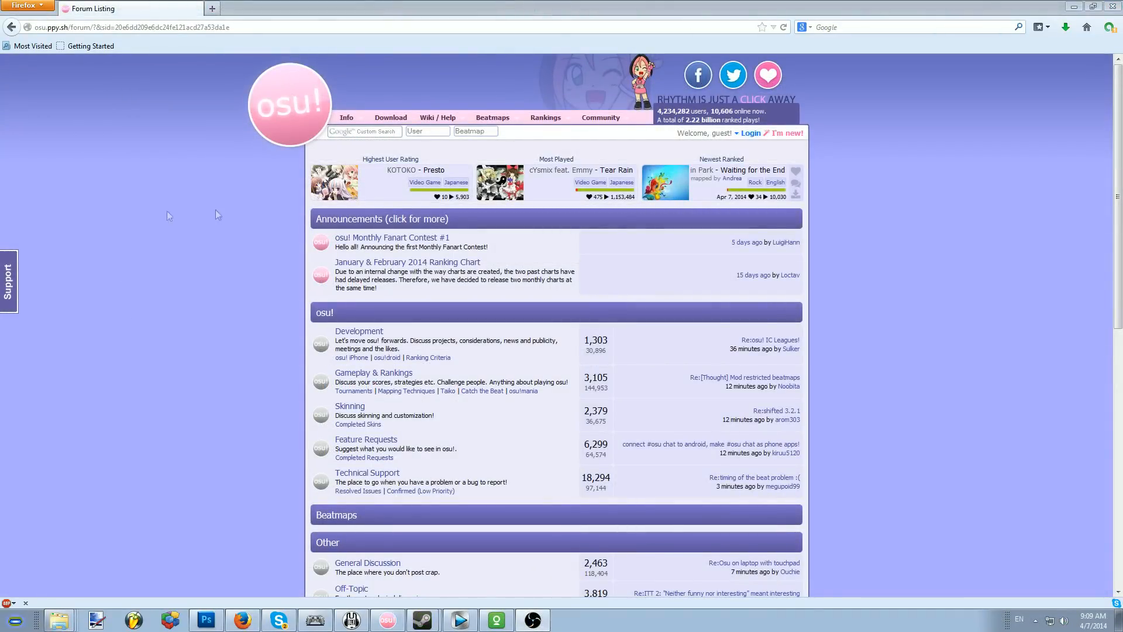
mouse_move(9, 284)
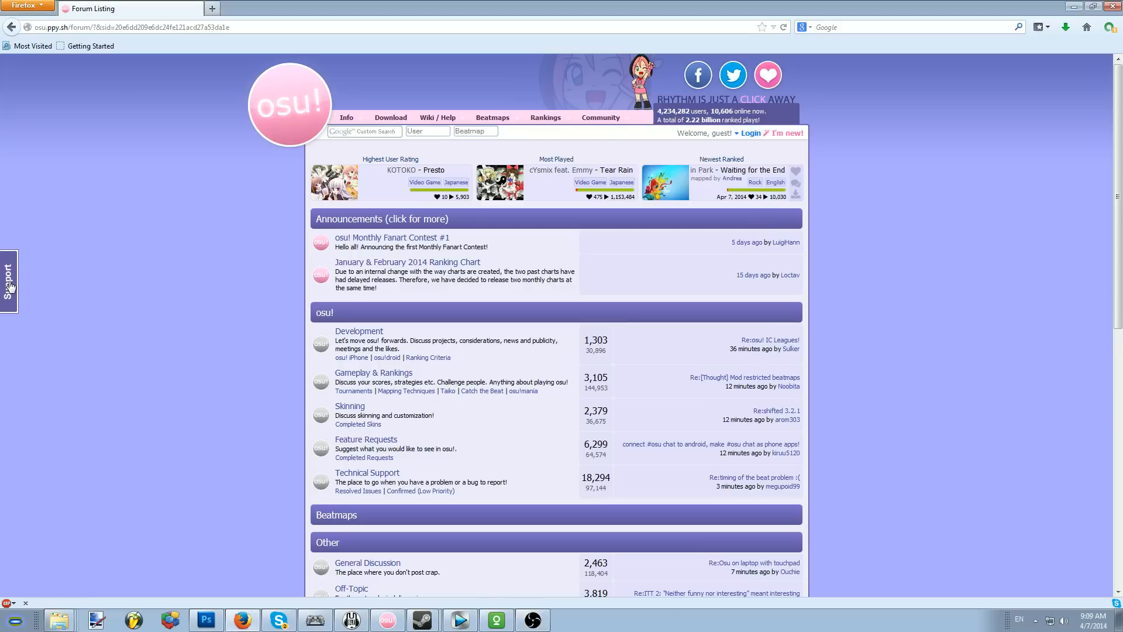
Open the Zendesk help widget from the Support tab on the forum's left edge
click(7, 278)
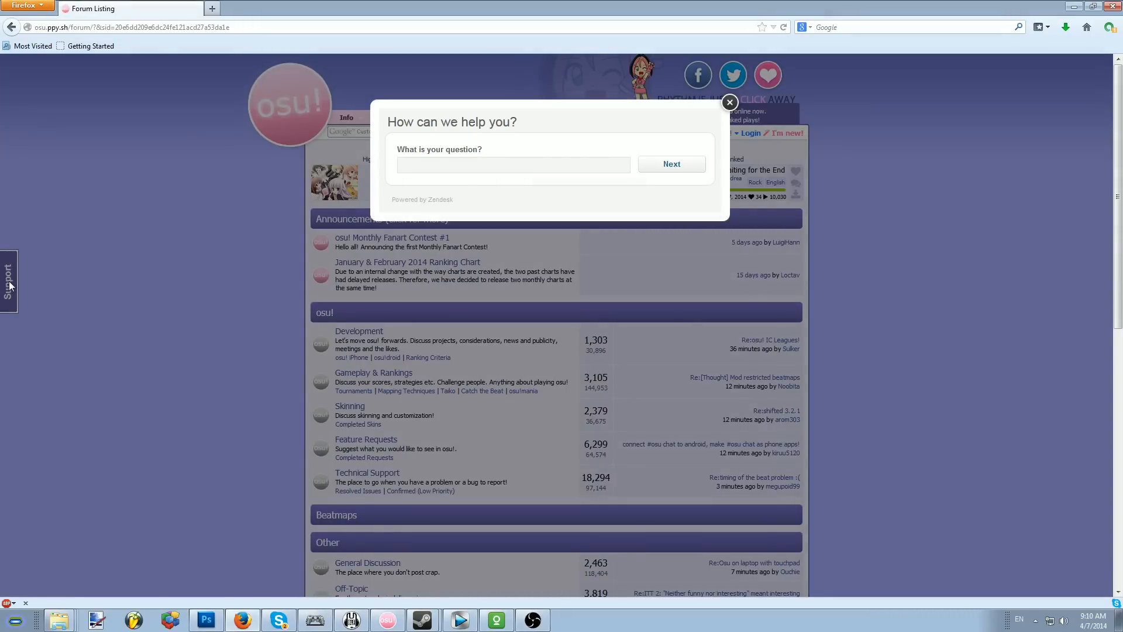
mouse_move(332, 286)
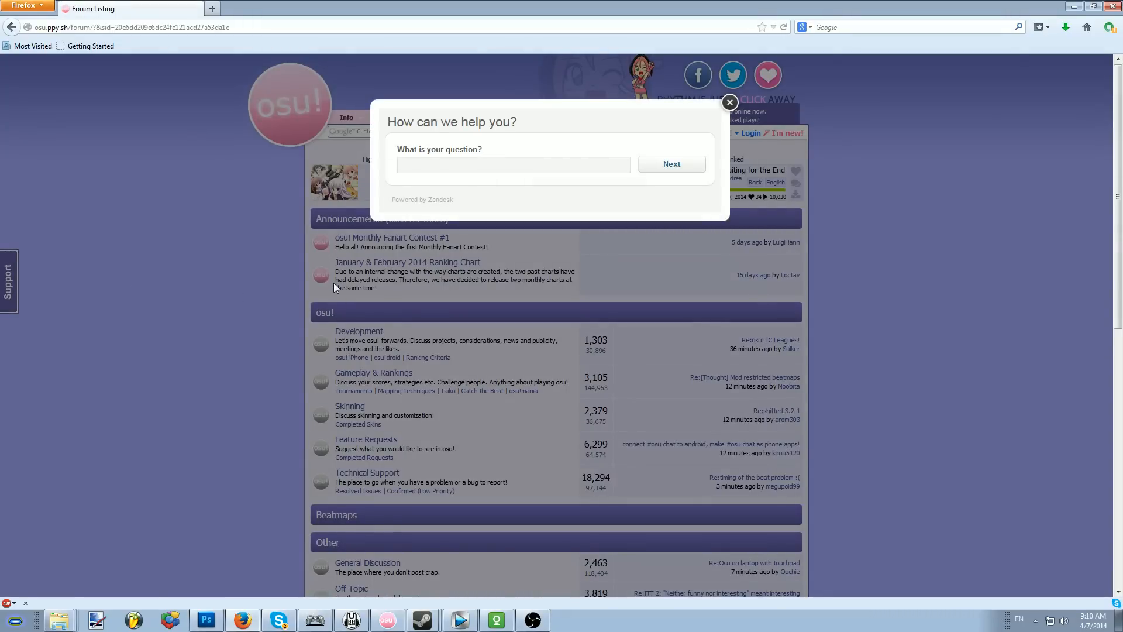
mouse_move(670, 163)
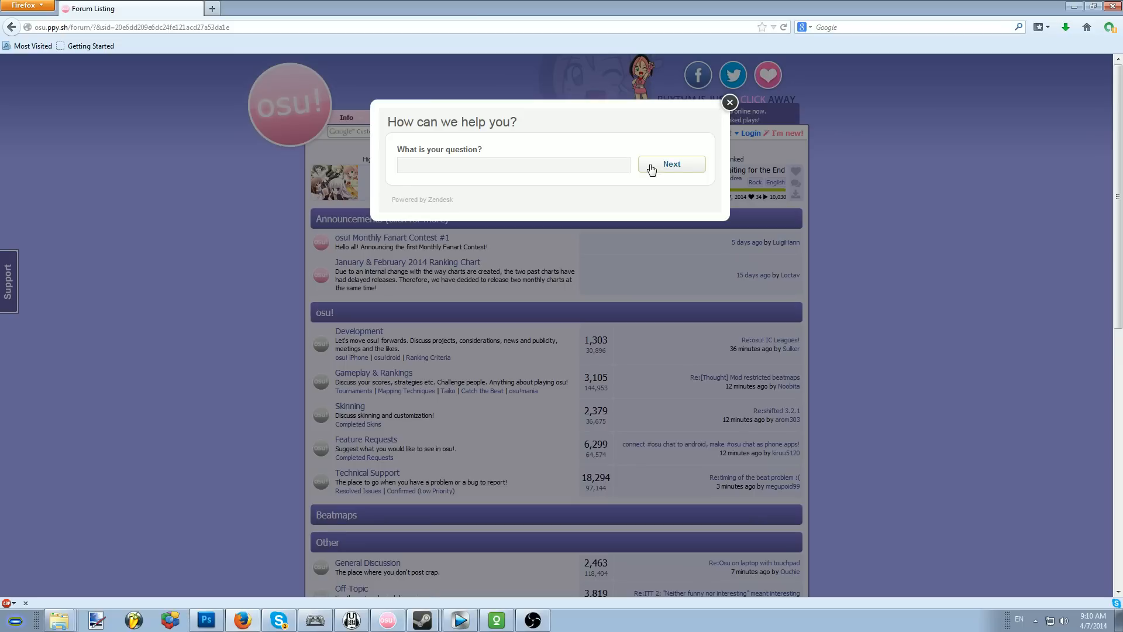
mouse_move(729, 102)
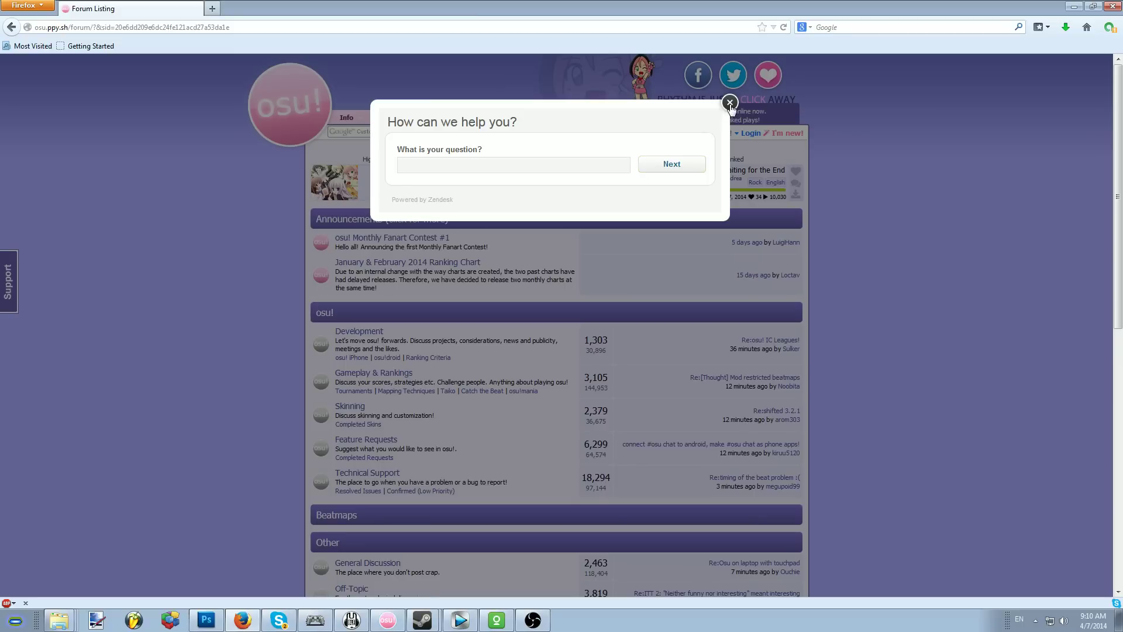